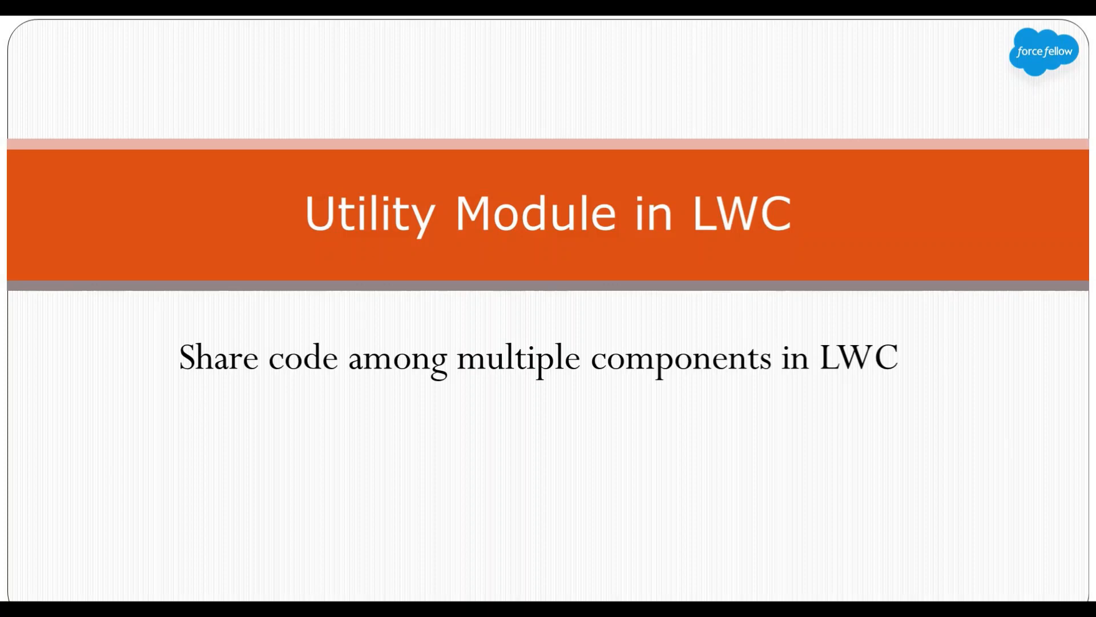
mouse_move(200, 408)
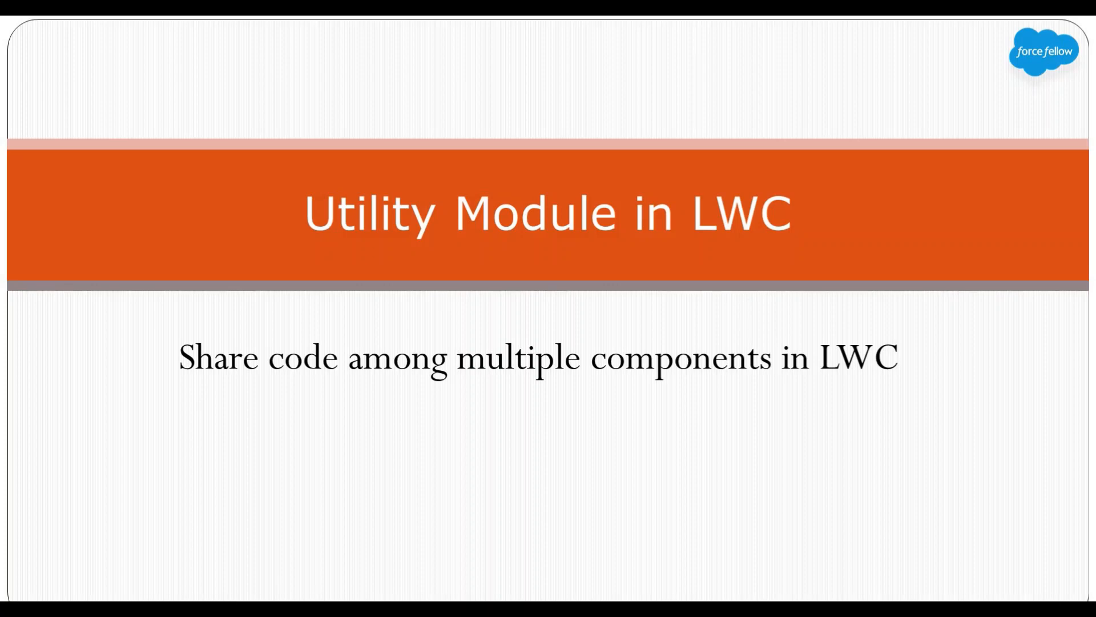
mouse_move(199, 408)
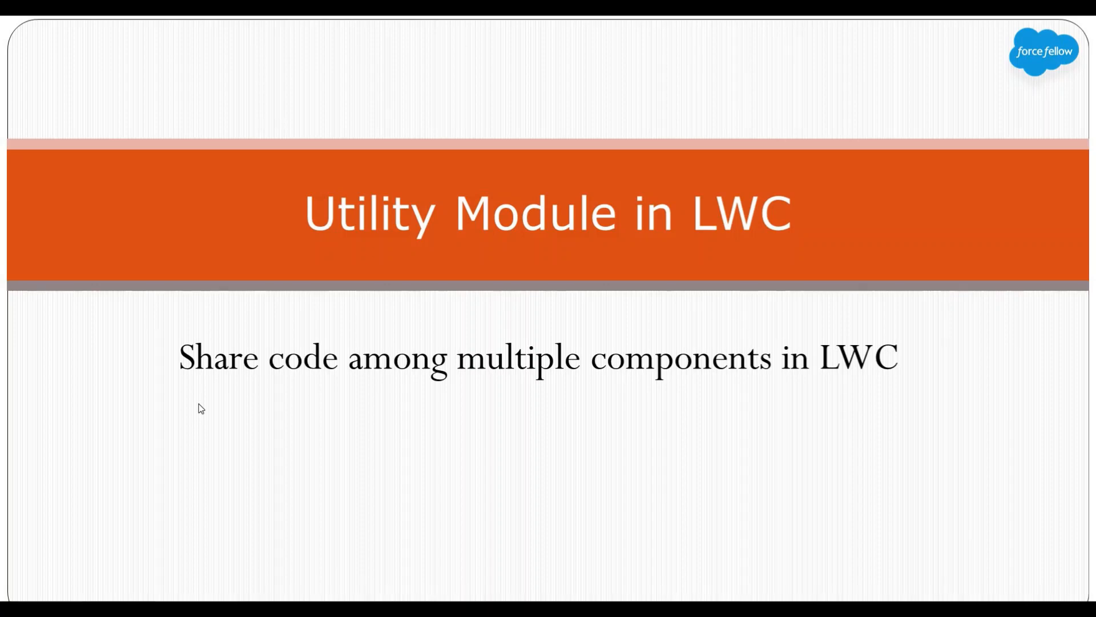
Trigger Component A's error toast and Component B's success toast on the Salesforce home page.
key(right)
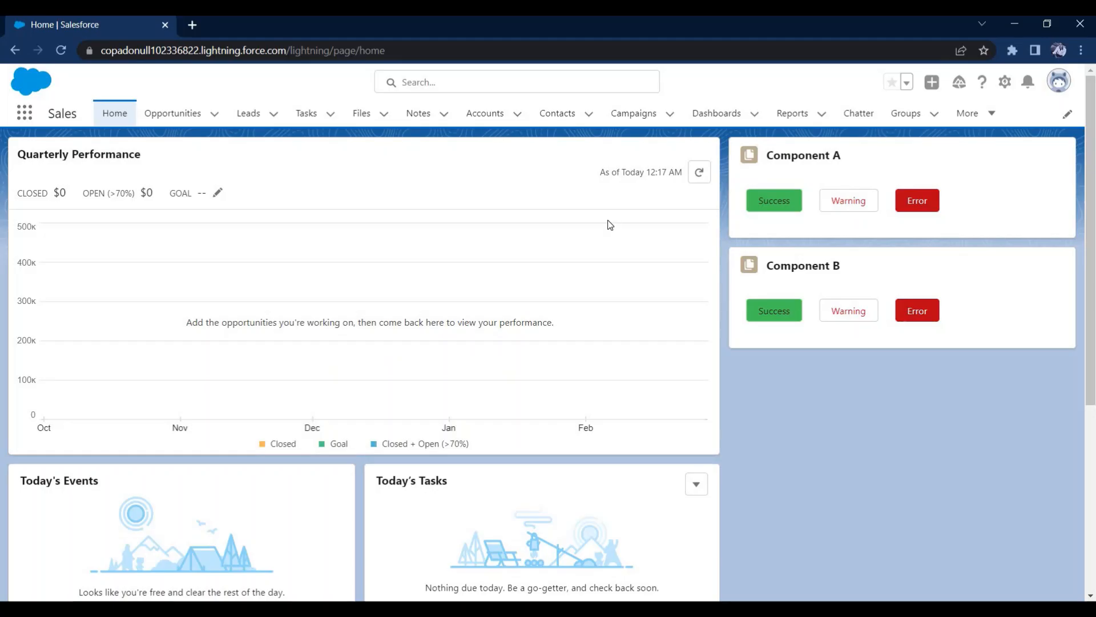
mouse_move(1081, 146)
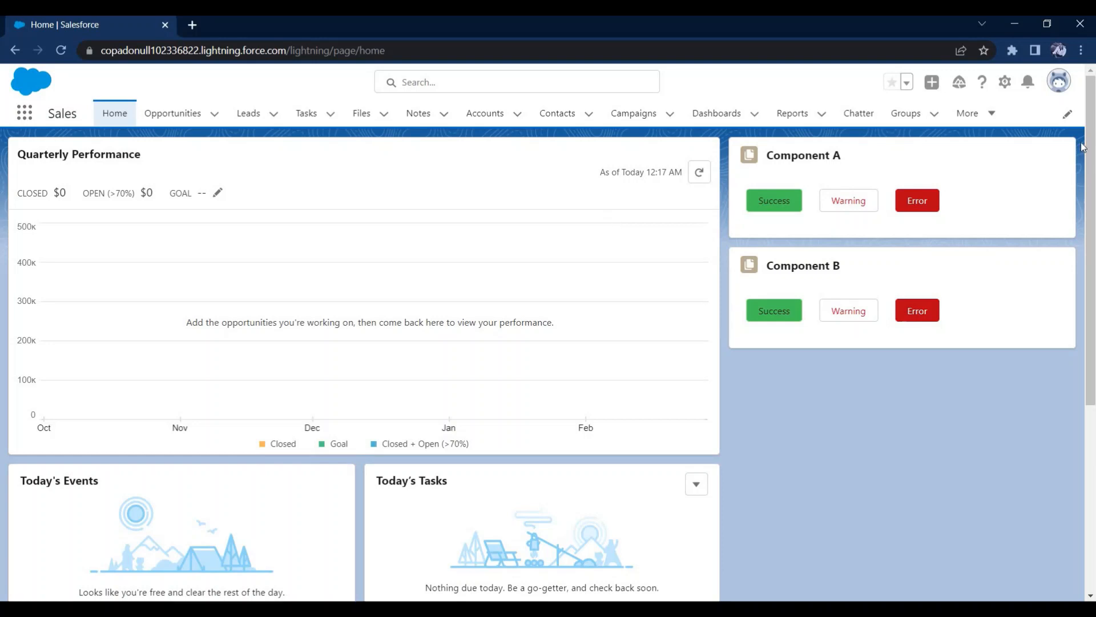
mouse_move(808, 280)
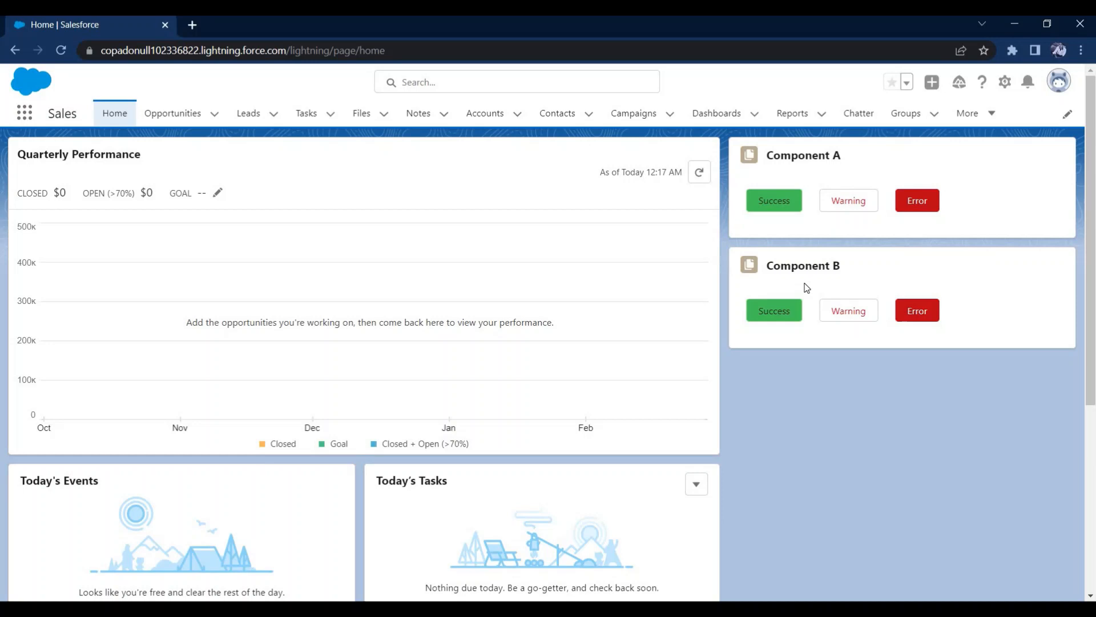
mouse_move(767, 187)
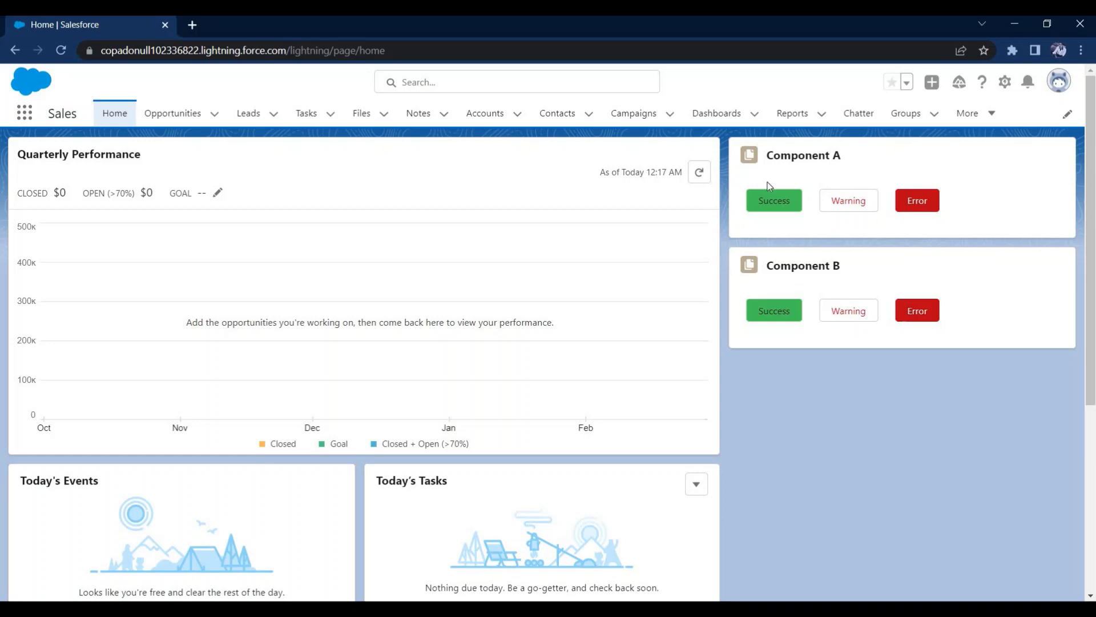
mouse_move(779, 174)
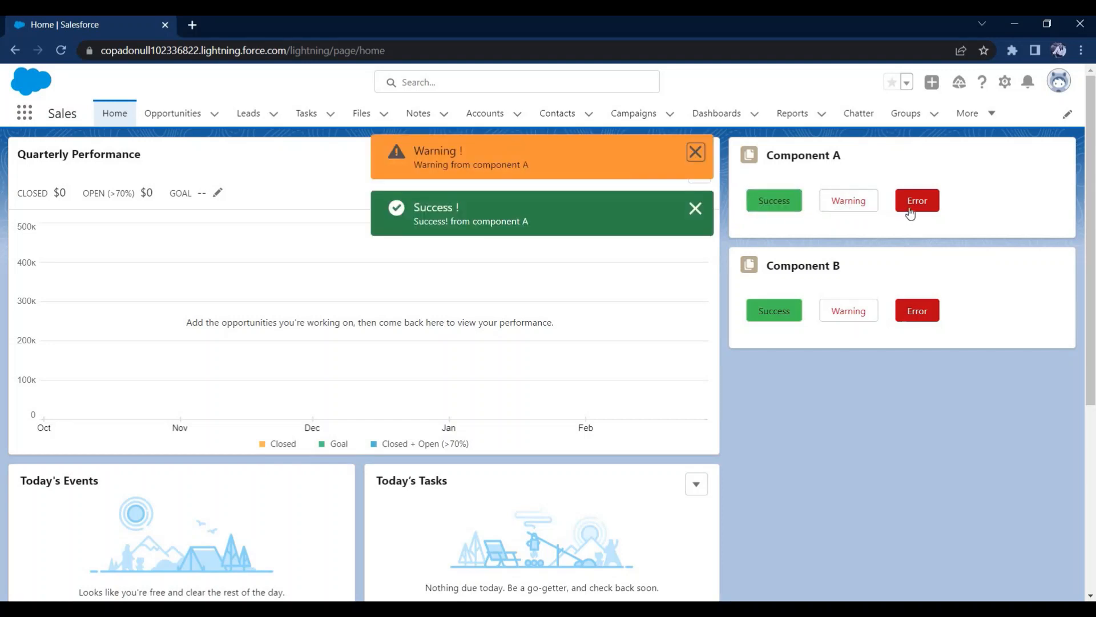
click(916, 201)
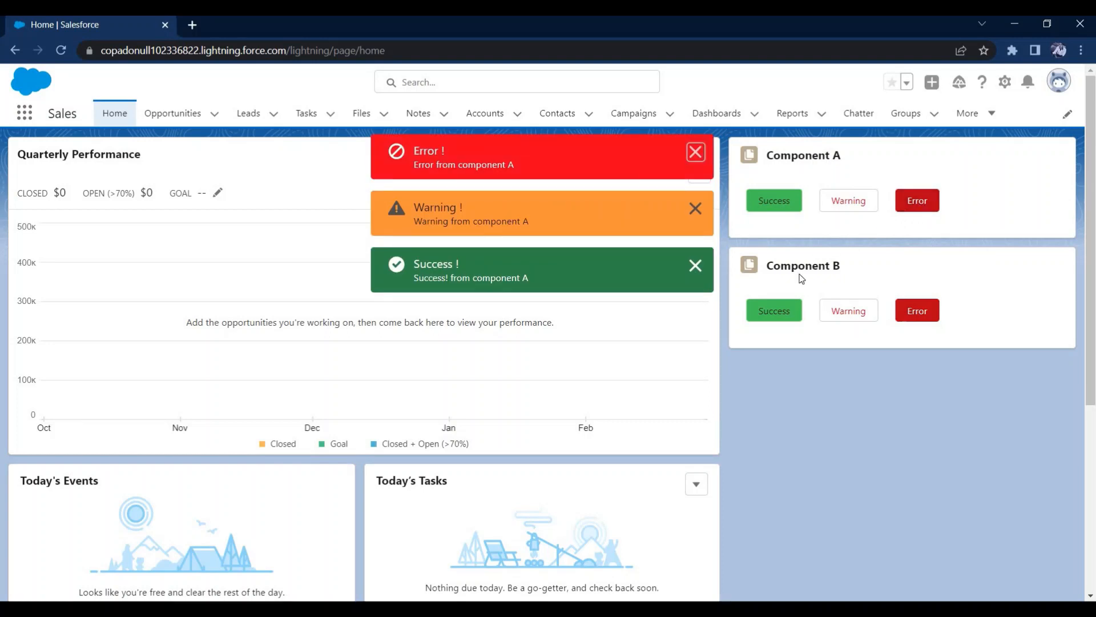
click(773, 310)
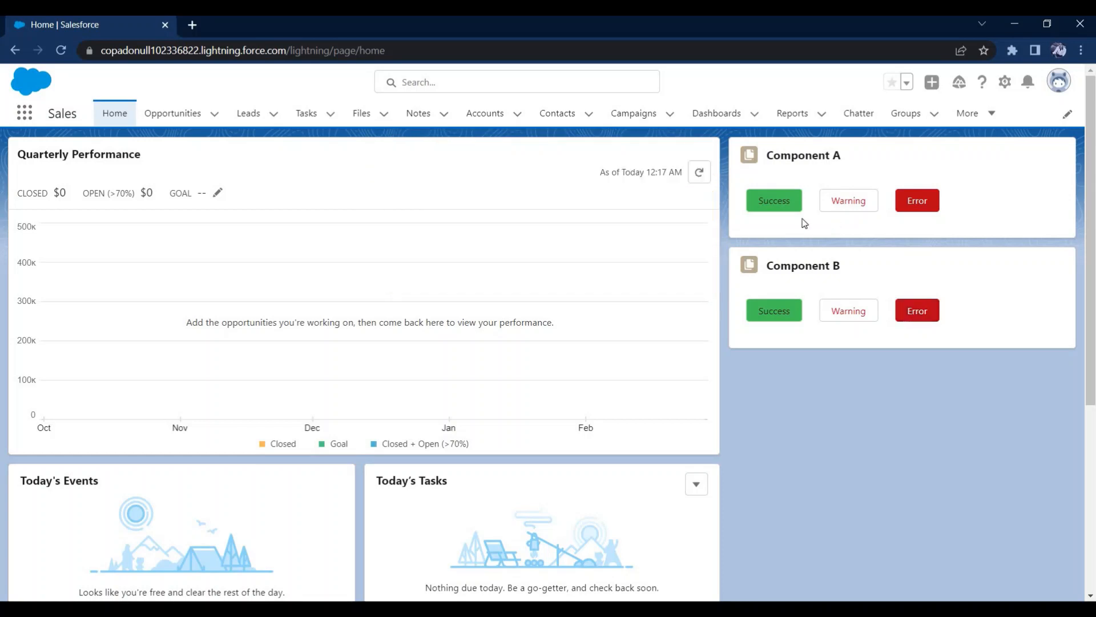
mouse_move(760, 273)
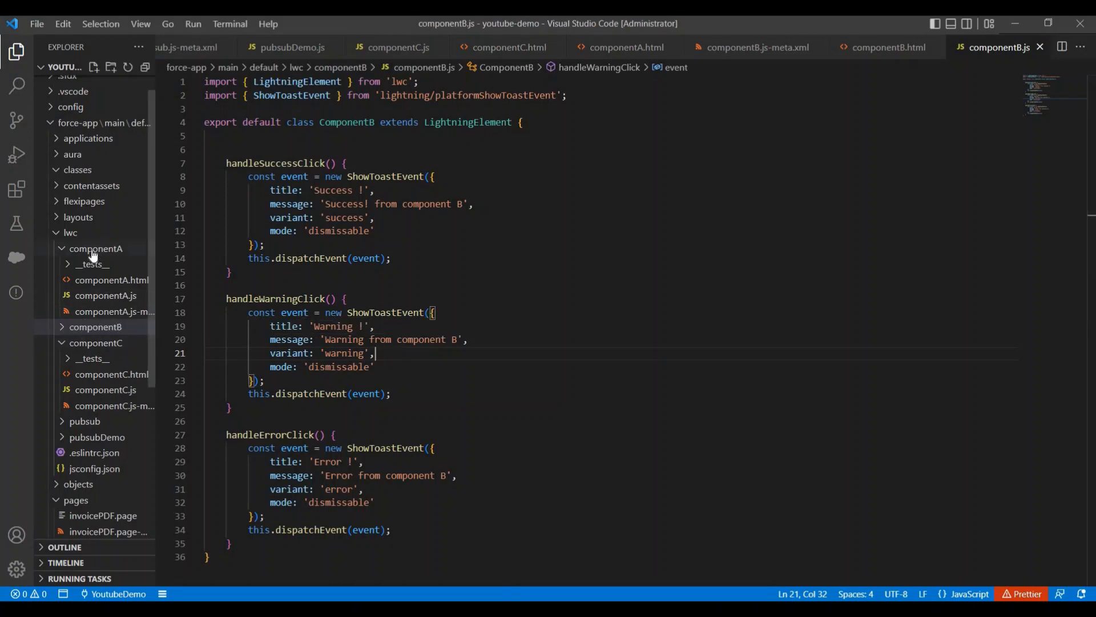
Review componentA.html and componentA.js, highlighting the duplicated toast event code in handleErrorClick.
click(96, 326)
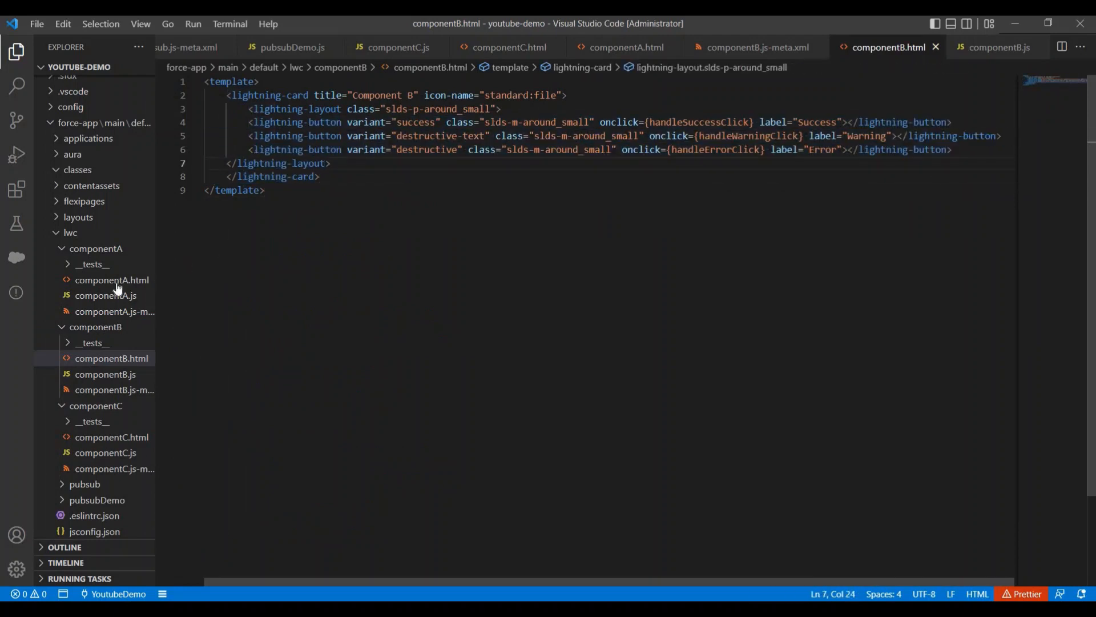
click(111, 280)
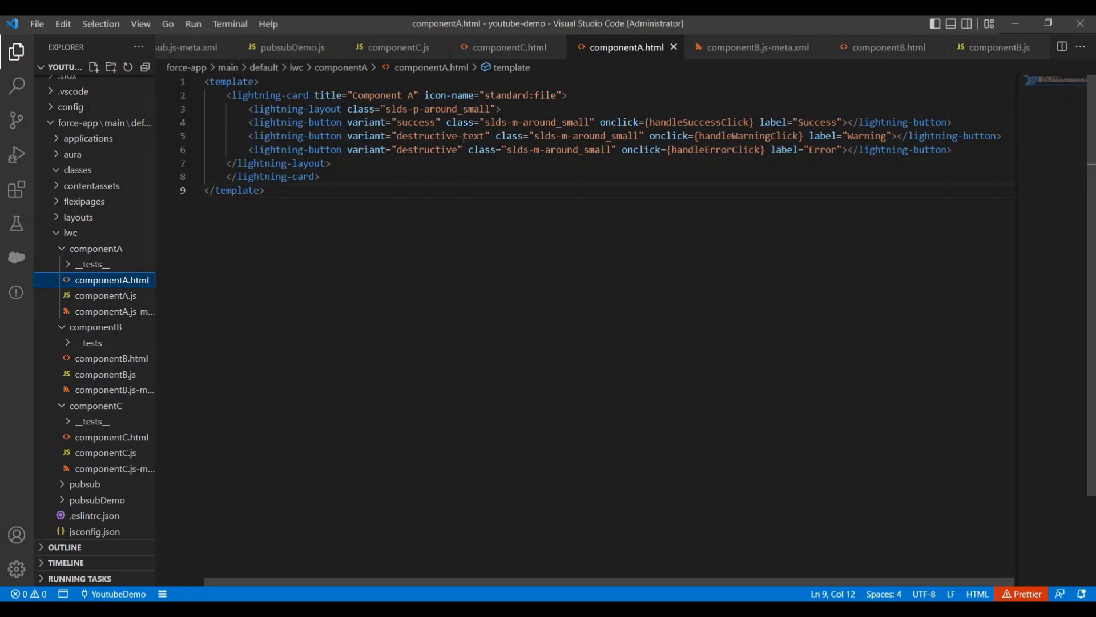
click(330, 163)
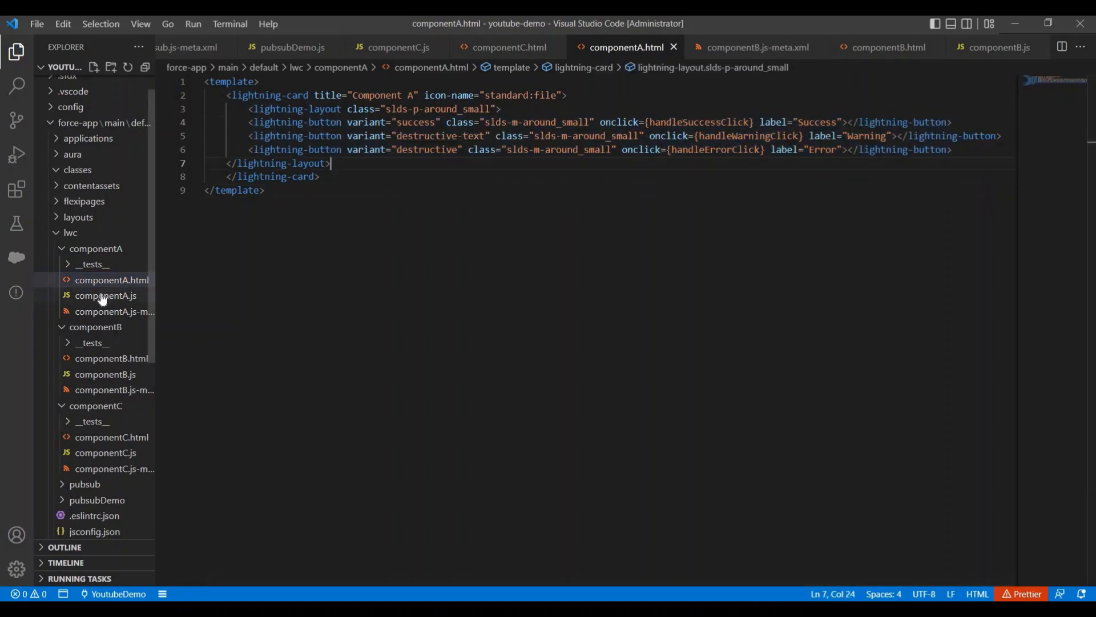
click(107, 295)
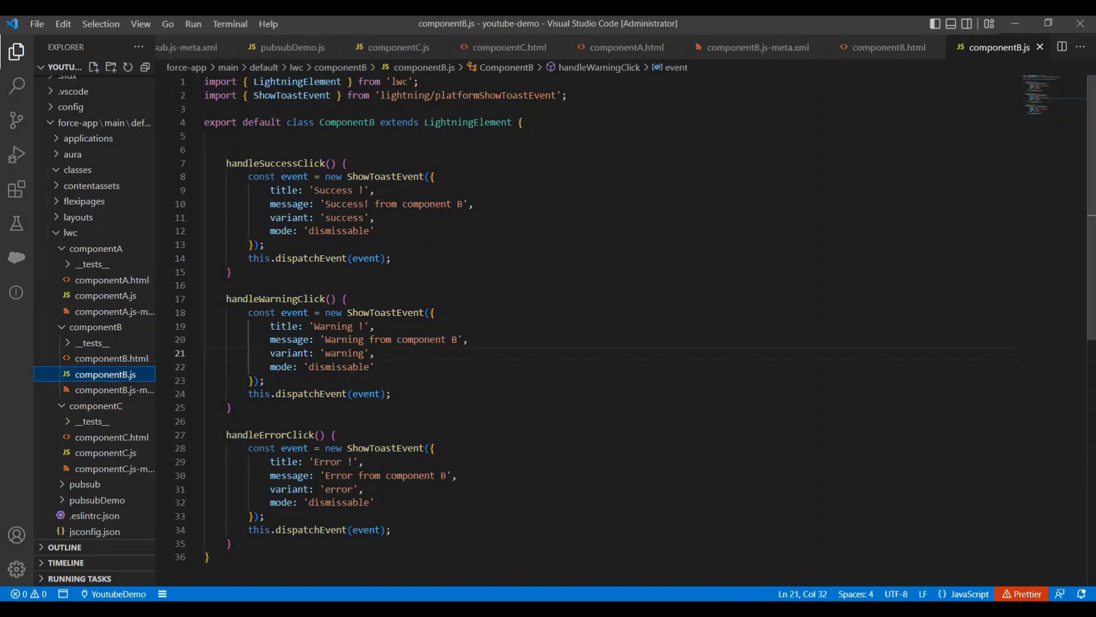
double_click(274, 163)
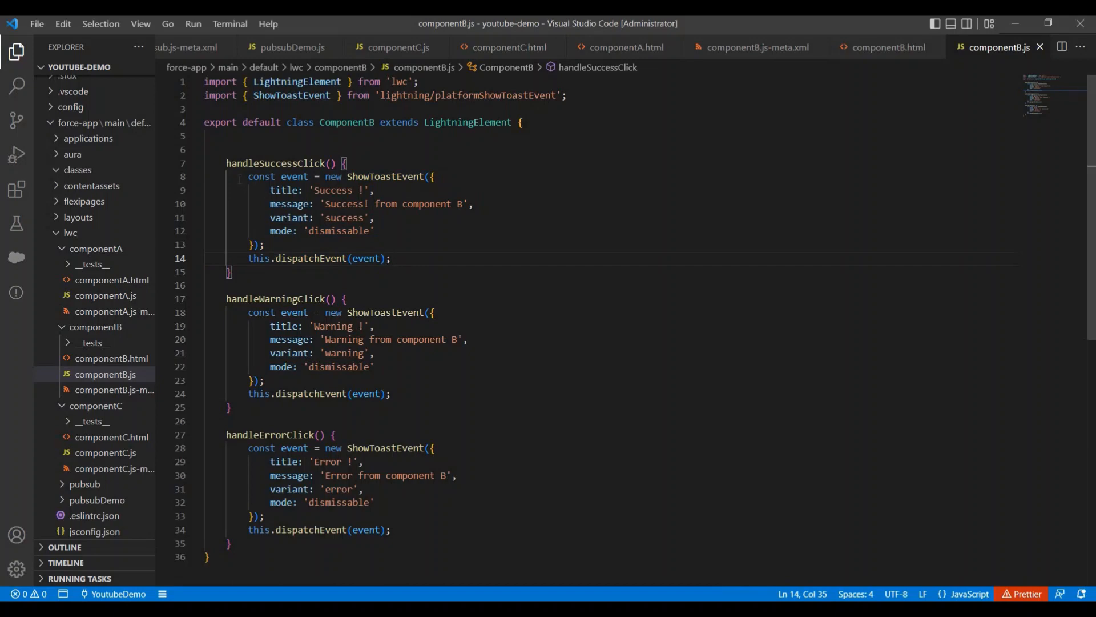
drag(247, 176, 383, 258)
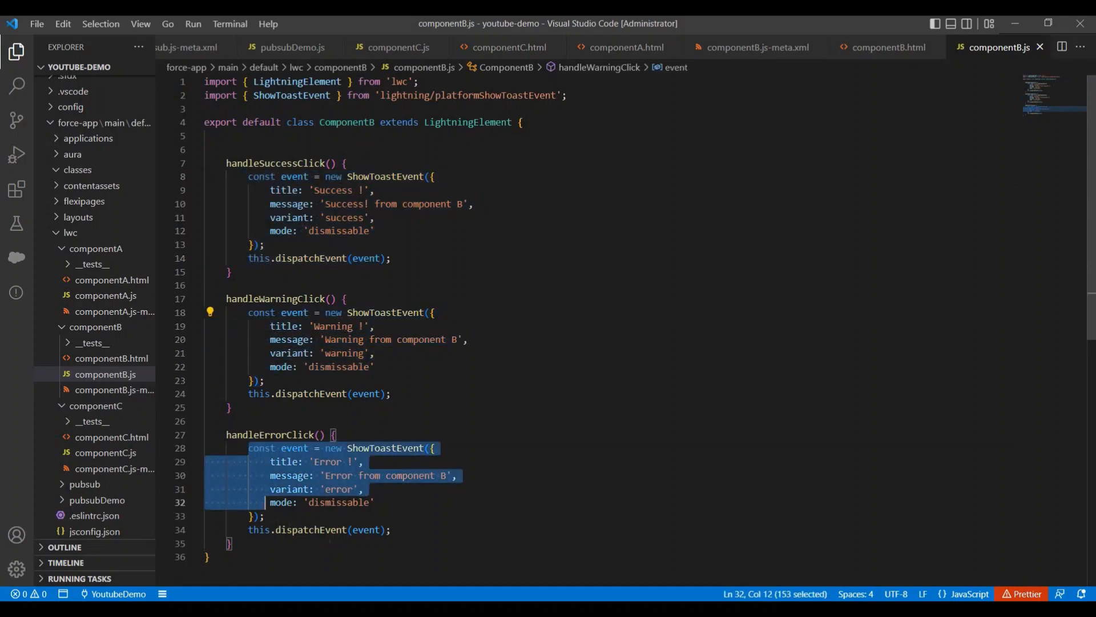
click(108, 295)
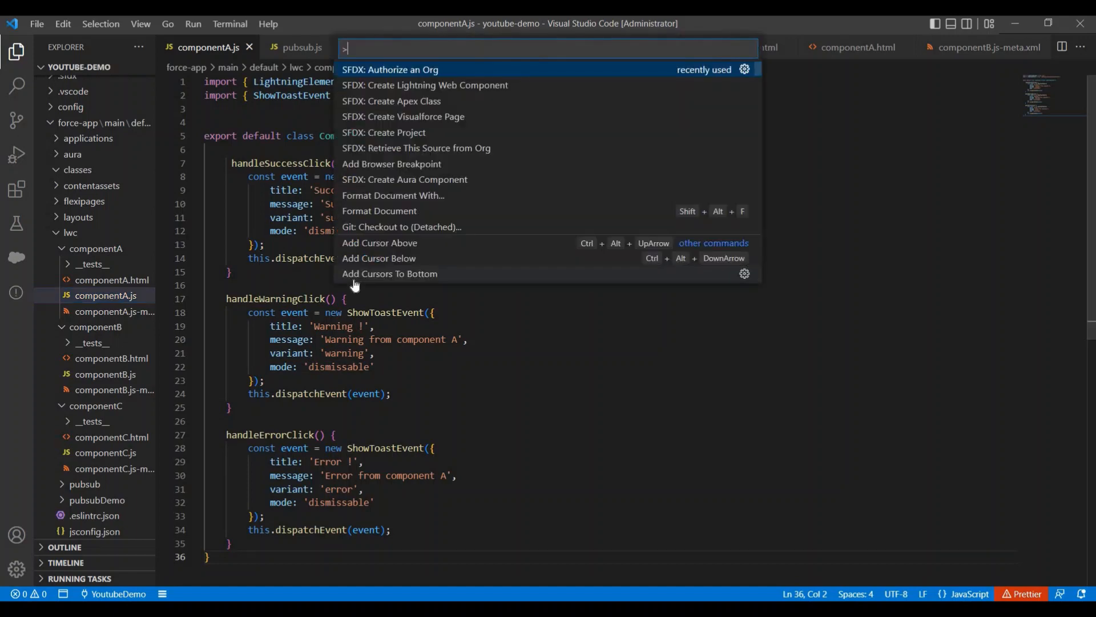
Create a Lightning web component named toastUtility and open toastUtility.js beside componentB.js.
text(cr)
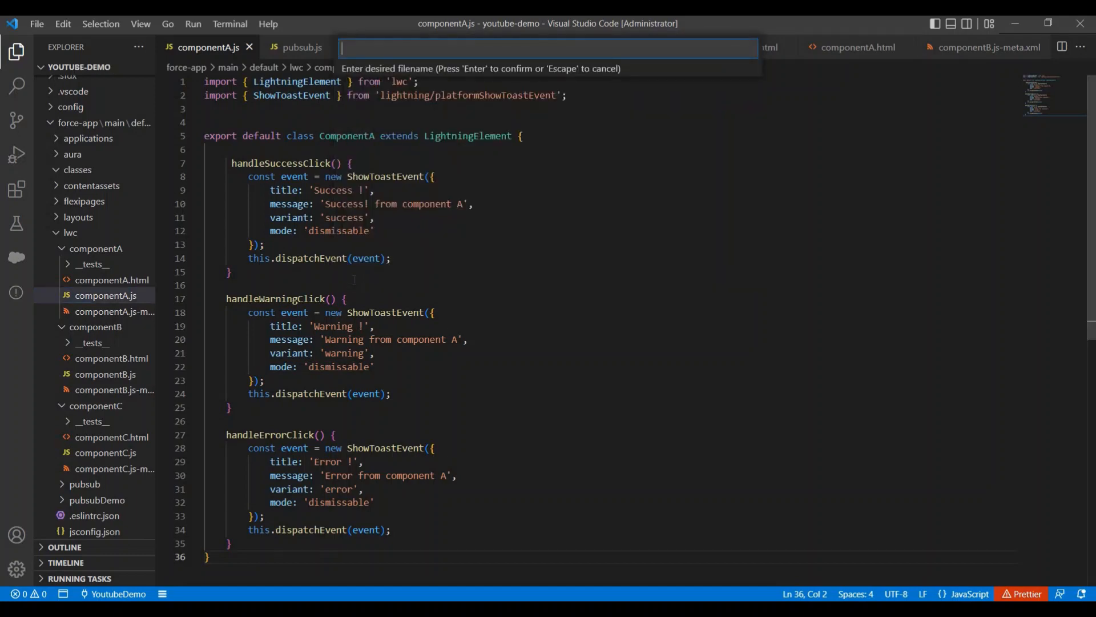
text(toast)
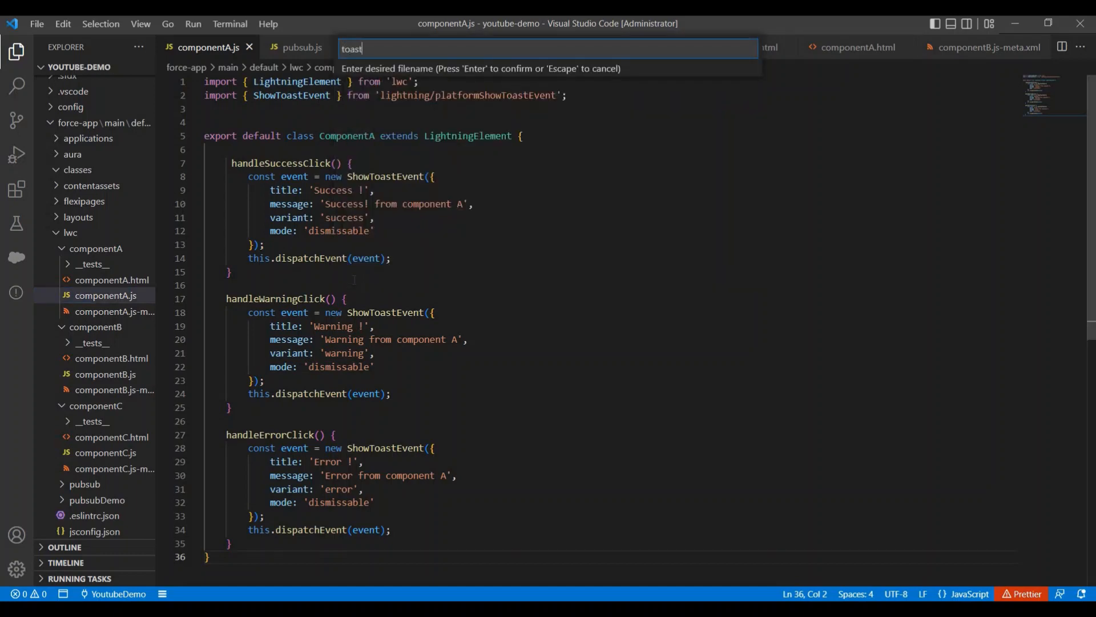
text(Utility)
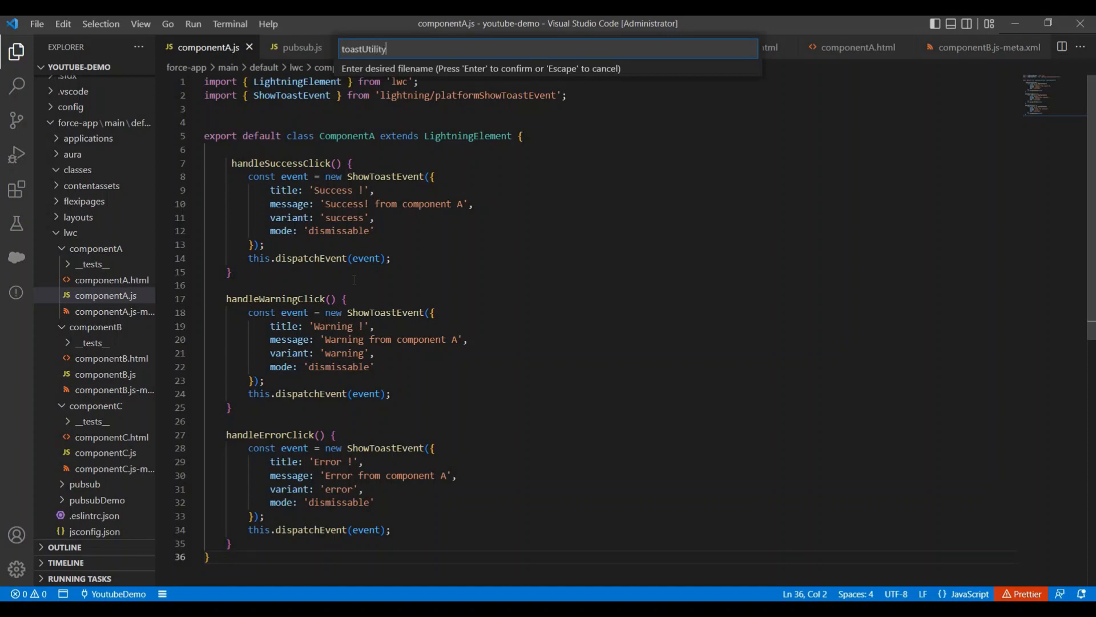
key(Escape)
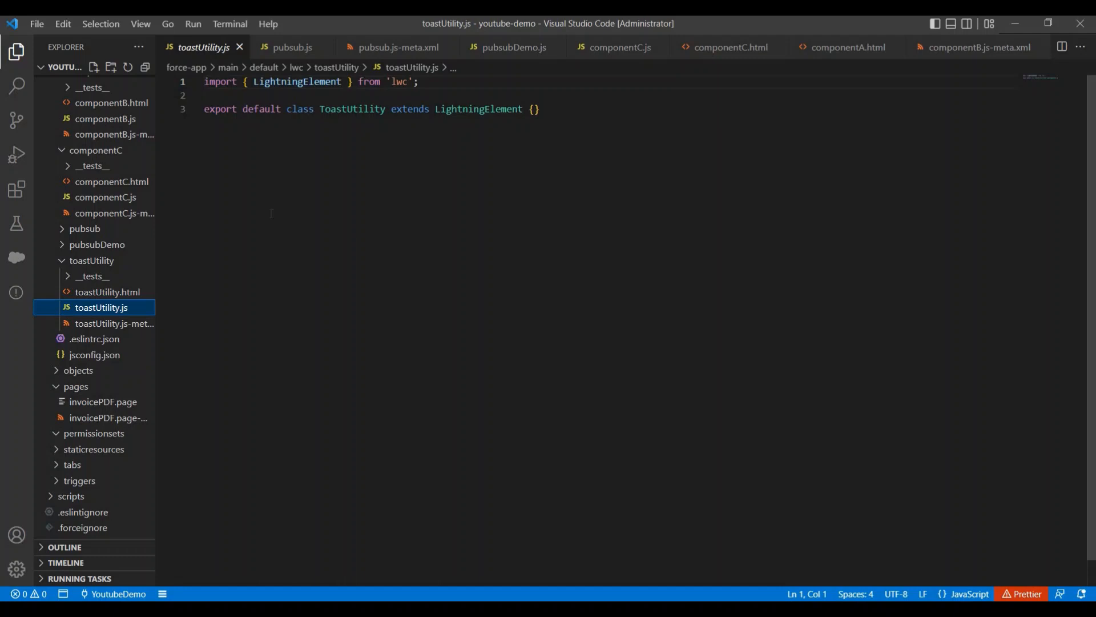
click(107, 292)
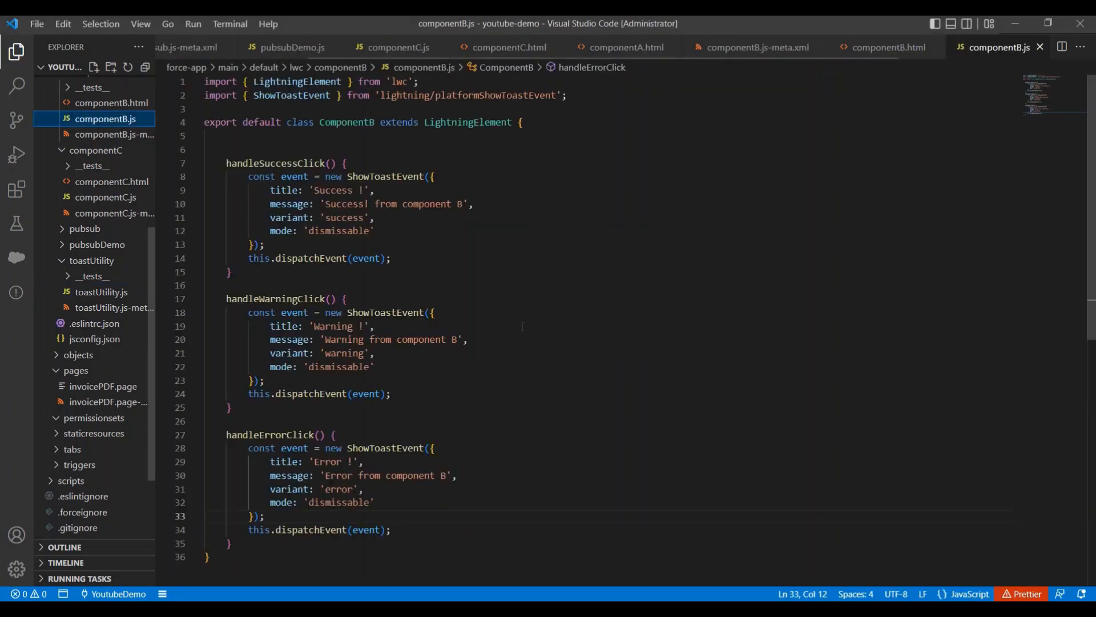
click(101, 292)
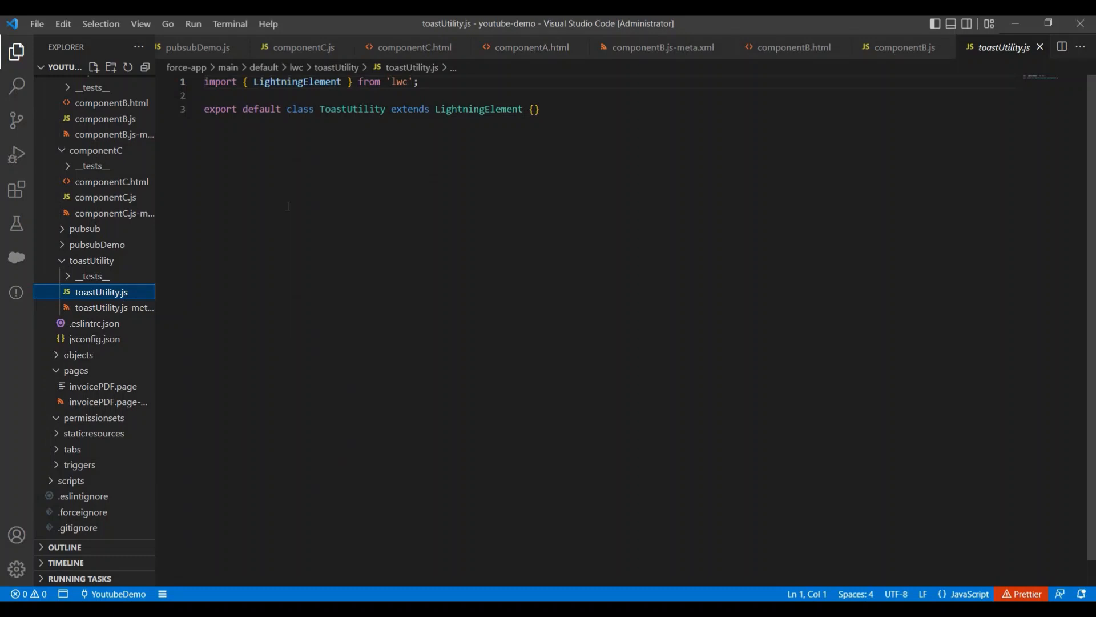
Delete the entire generated default class from toastUtility.js, leaving it empty.
key(ctrl+a)
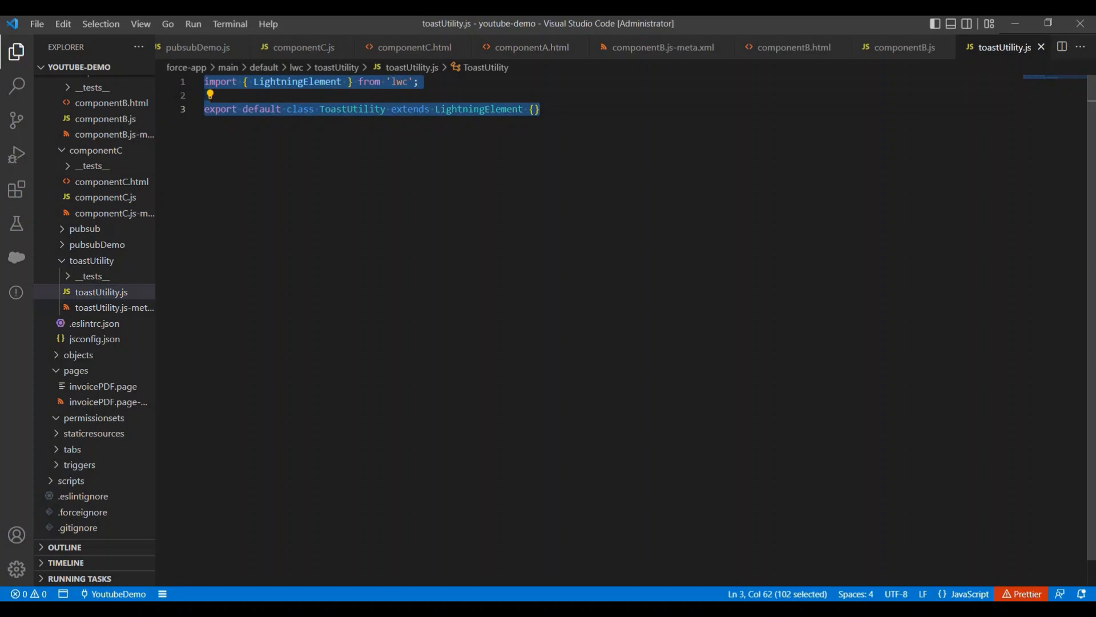
key(Delete)
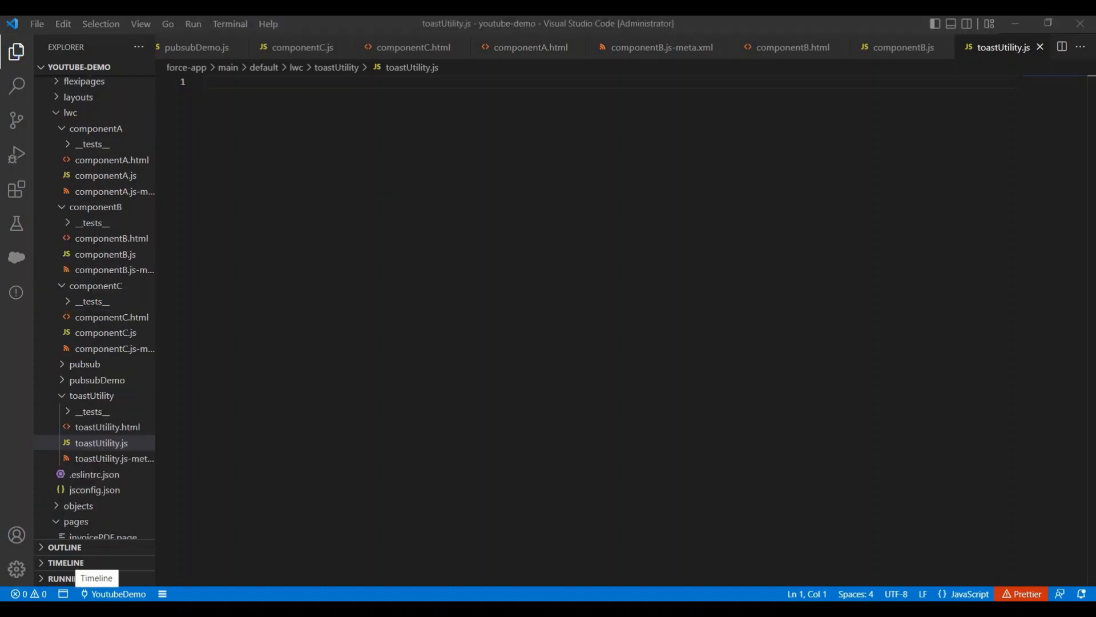
mouse_move(68, 566)
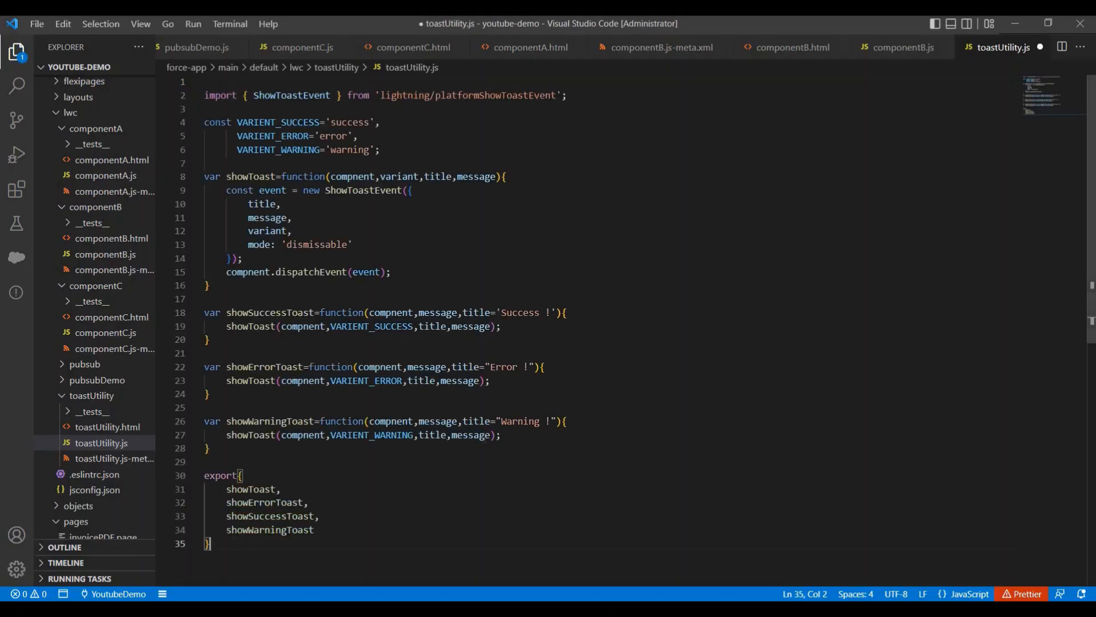
Save toastUtility.js and review its showSuccessToast, error and warning helpers with the default Success title.
key(ctrl+s)
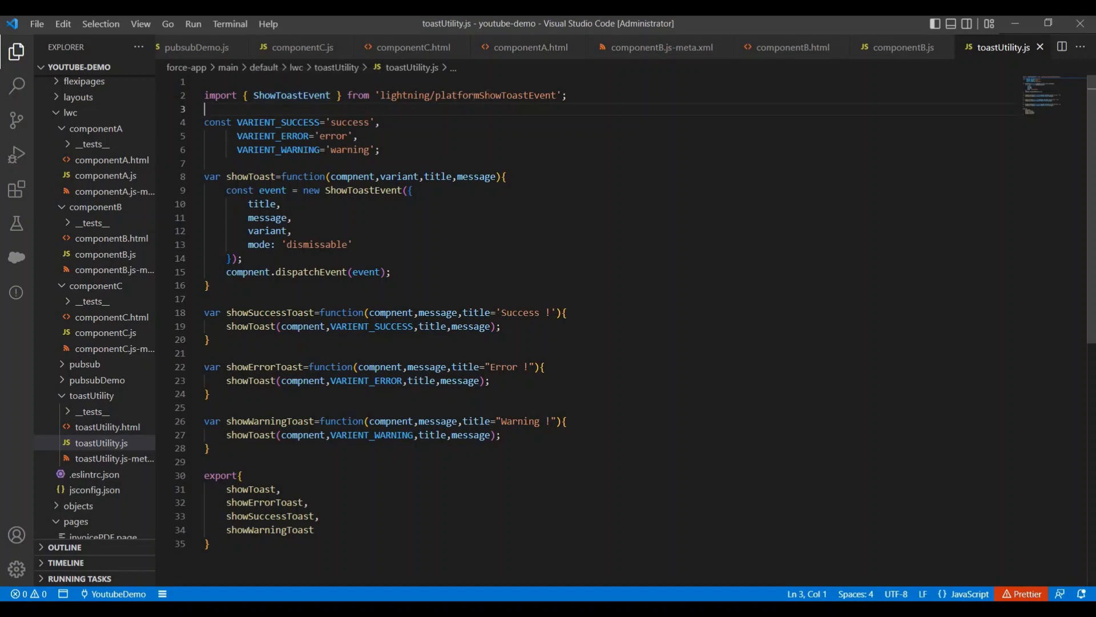
double_click(467, 95)
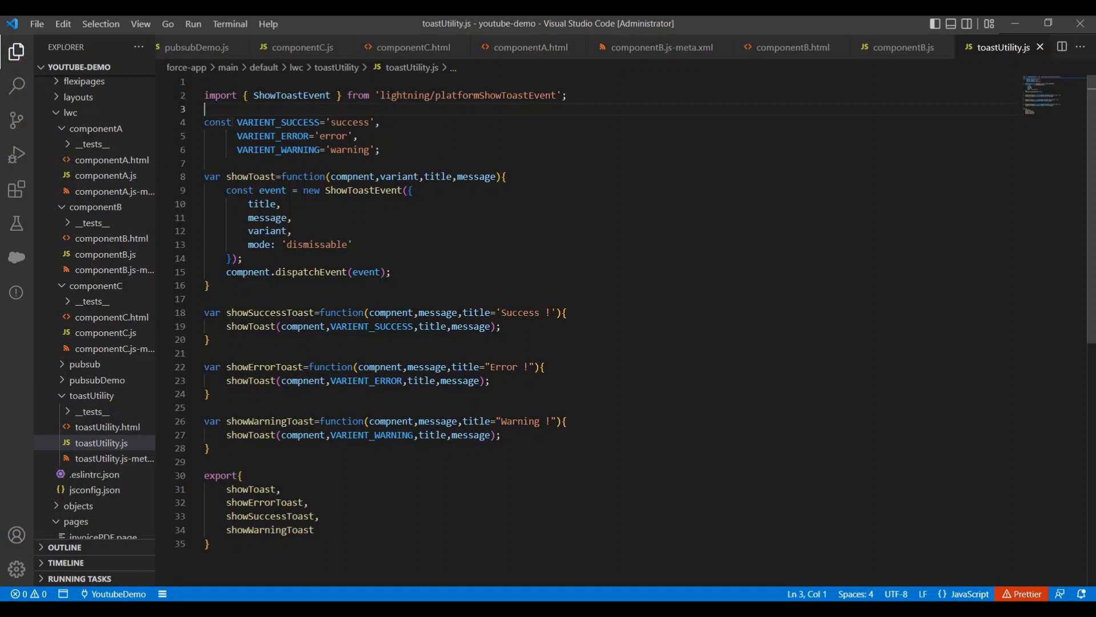
double_click(349, 150)
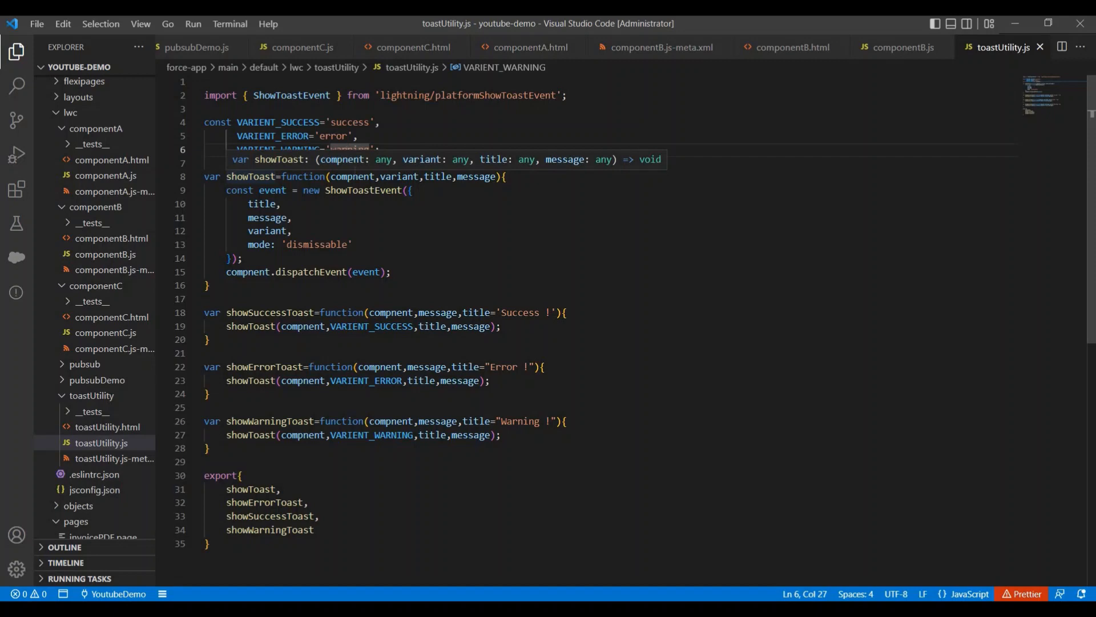
mouse_move(342, 176)
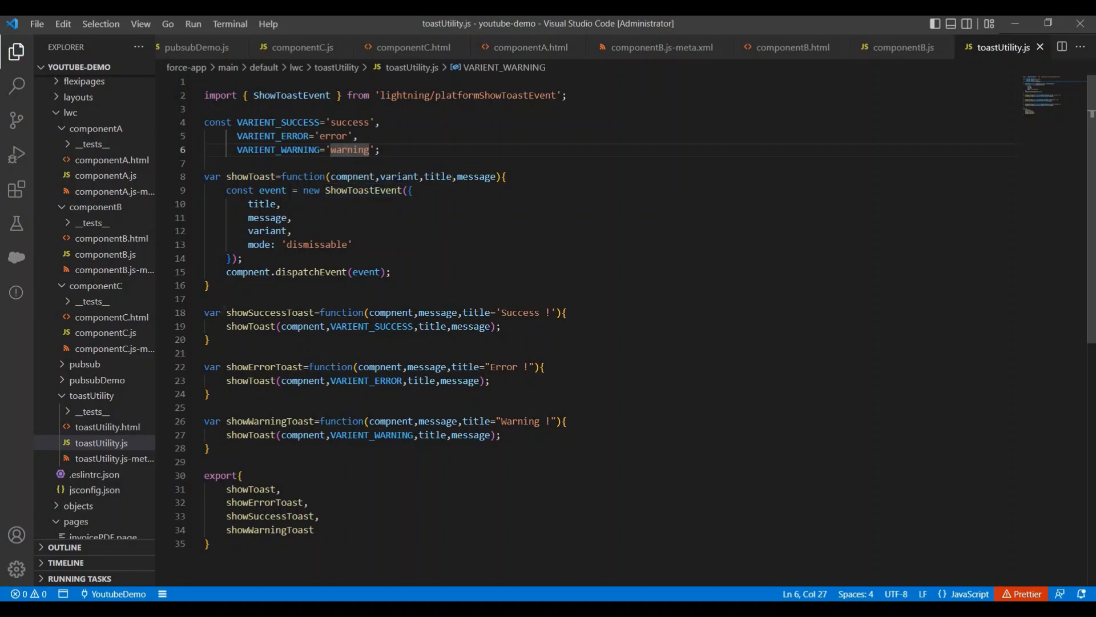
drag(226, 312, 208, 448)
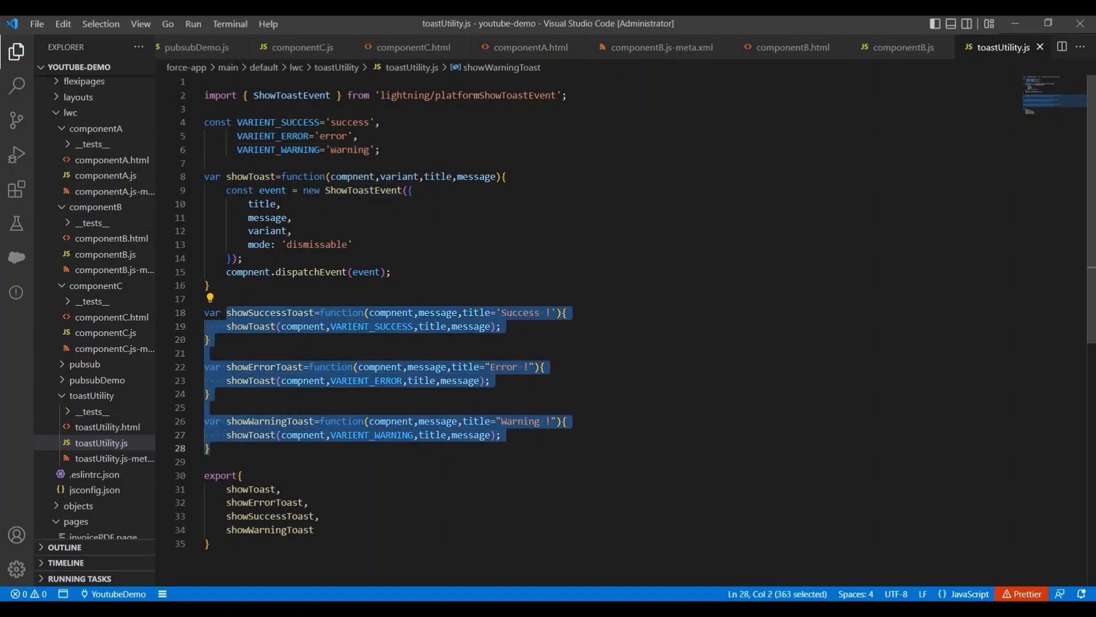
double_click(270, 312)
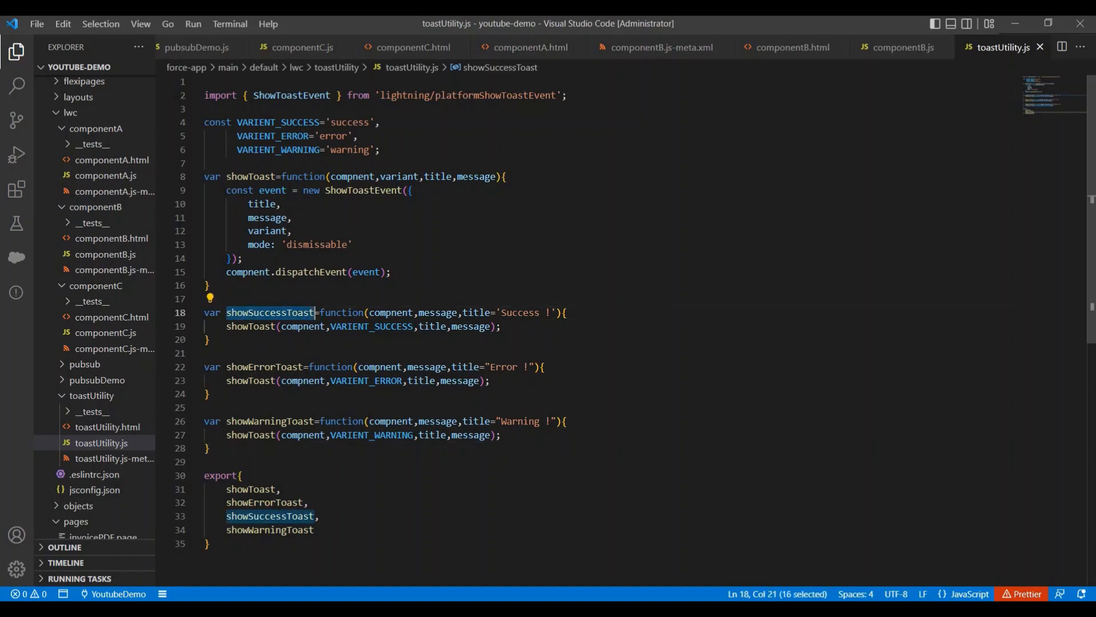
double_click(269, 421)
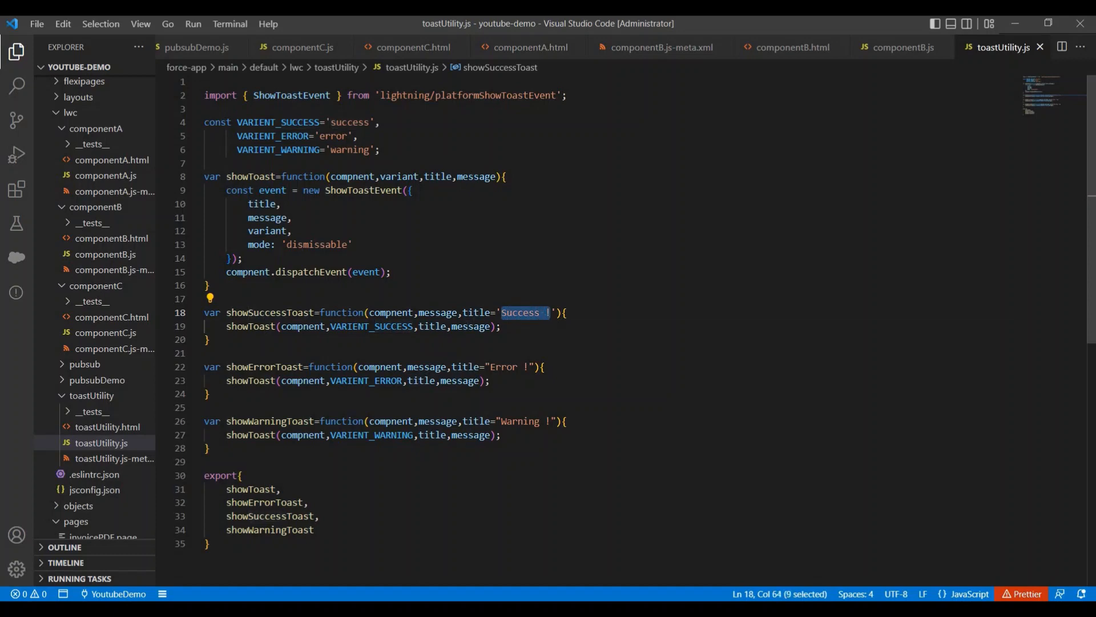
double_click(439, 312)
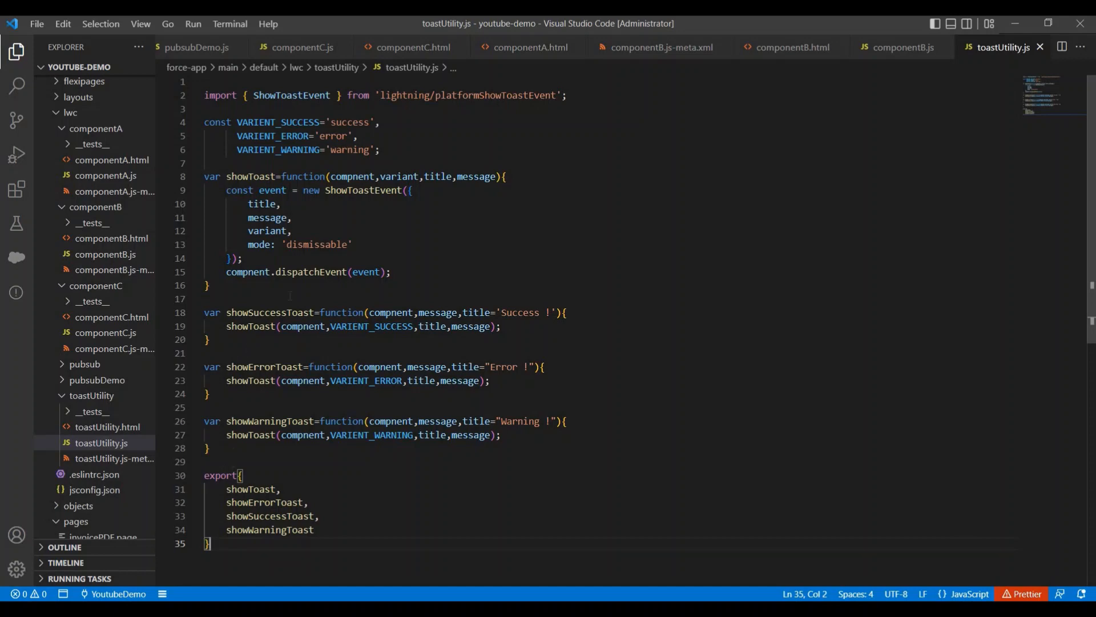
mouse_move(113, 178)
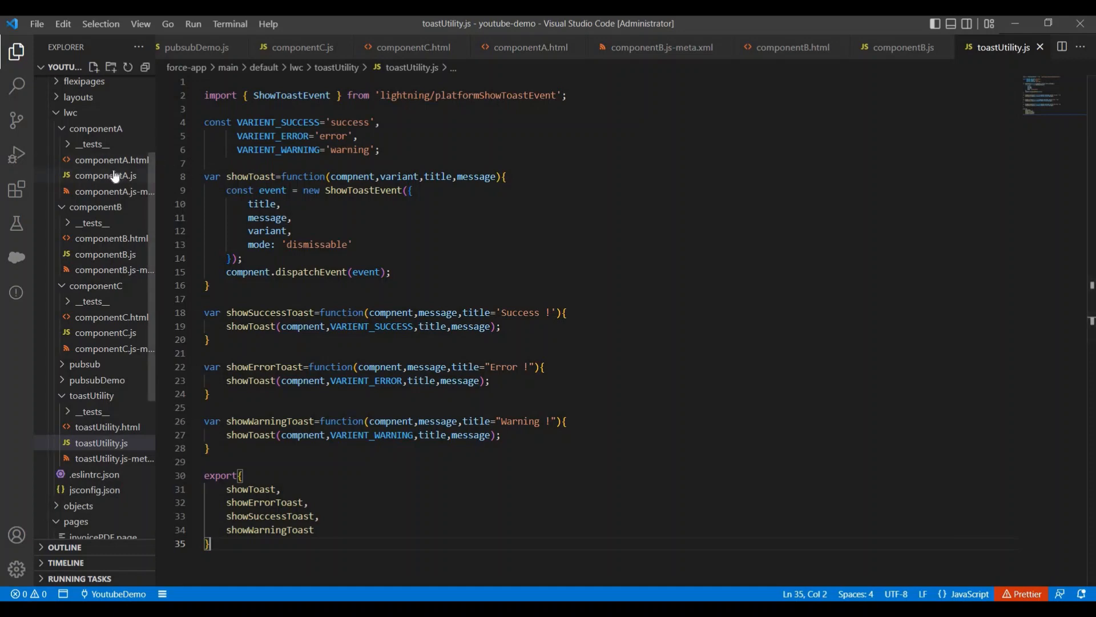
Change componentA.js's toast import path to c/toastUtility and return to toastUtility.js.
click(106, 175)
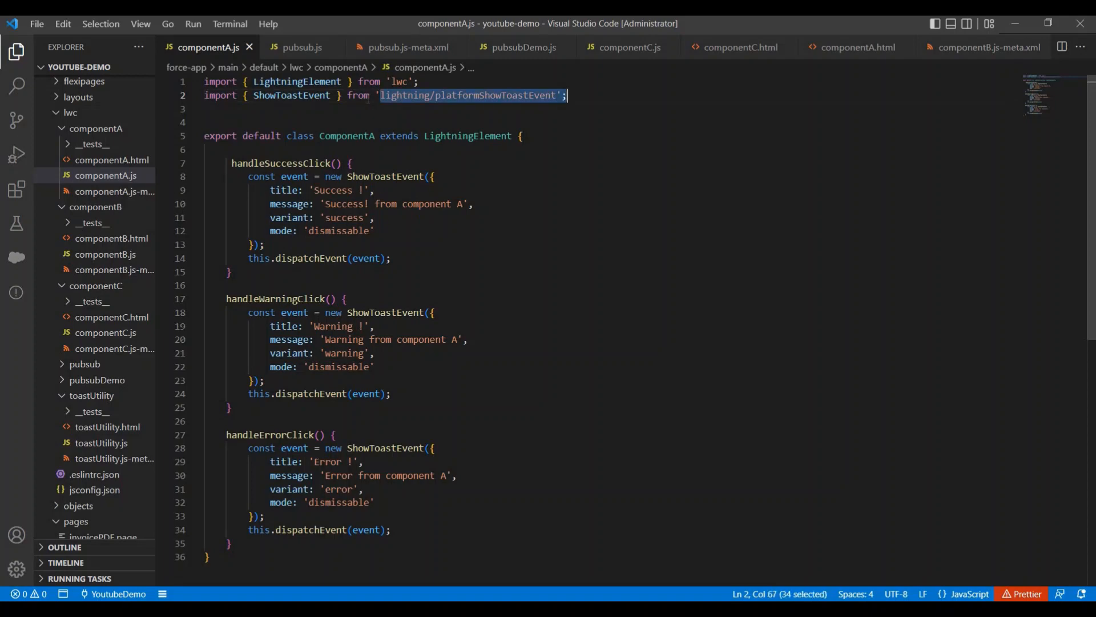
key(Delete)
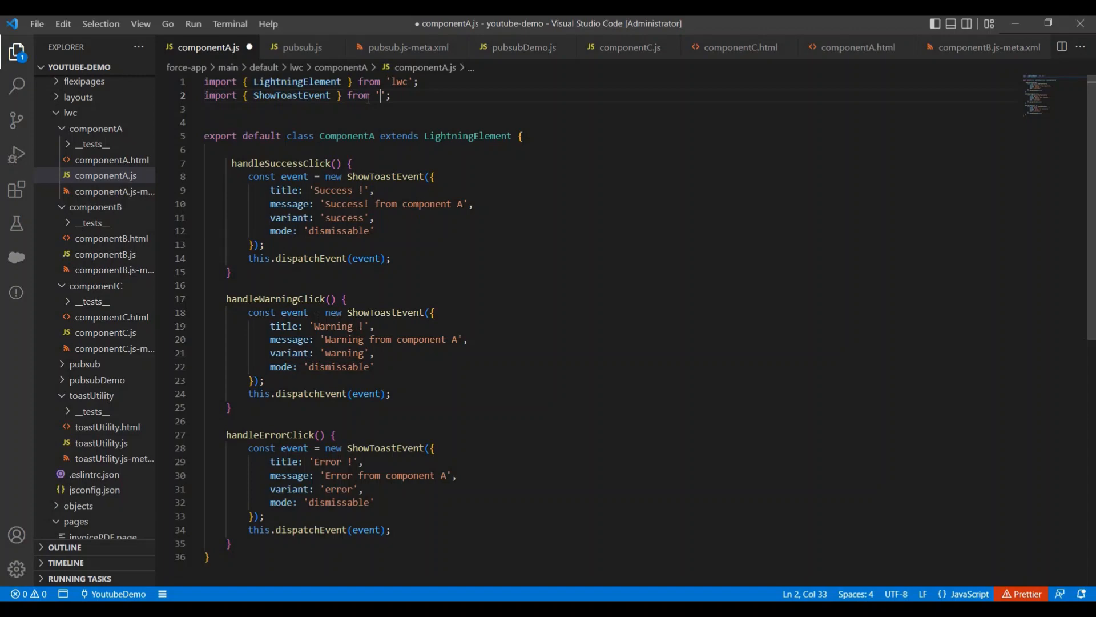
text(c)
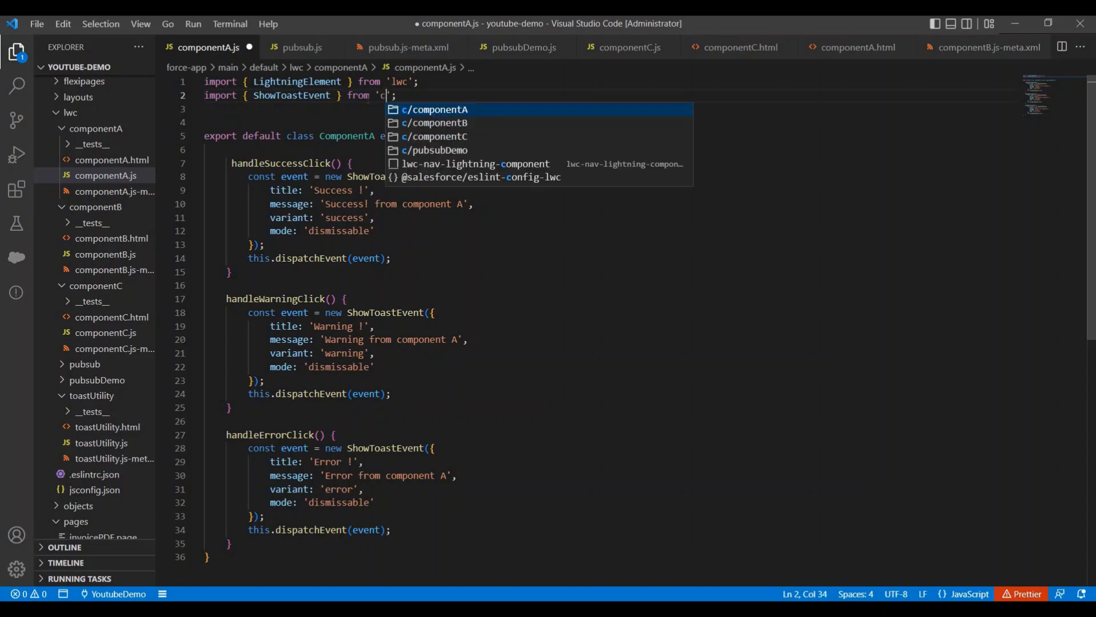
text(/)
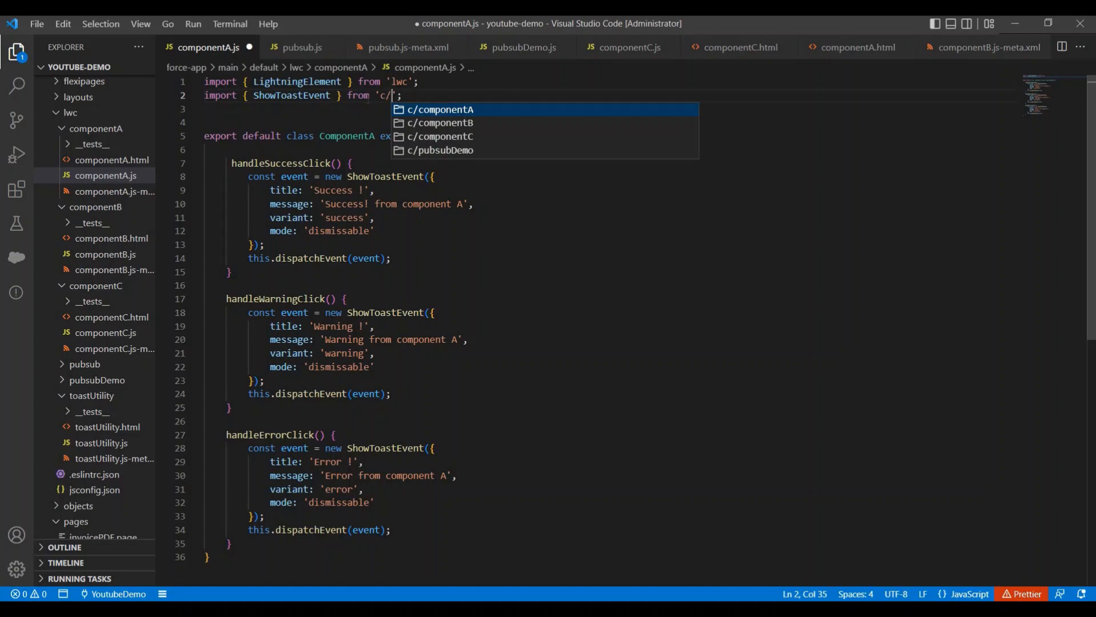
text(toast)
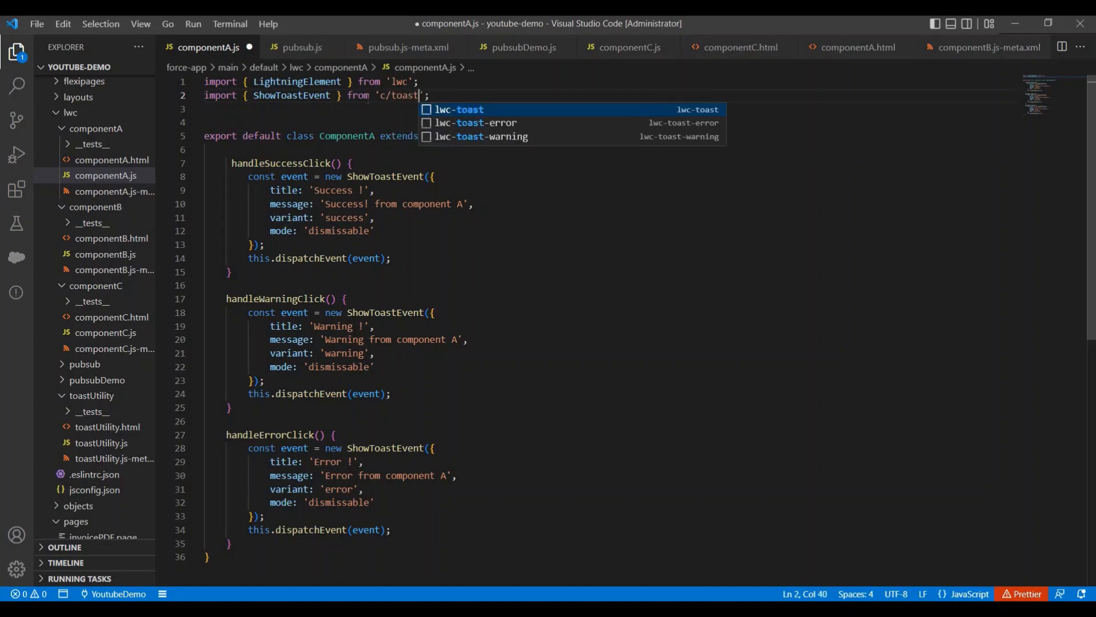
text(Utility)
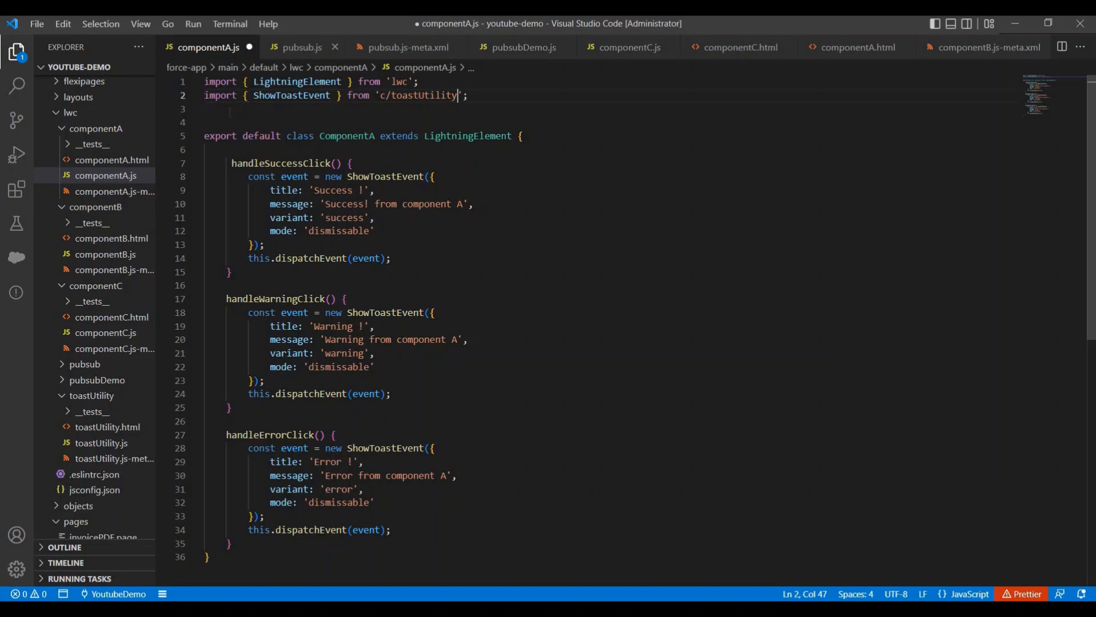
click(101, 442)
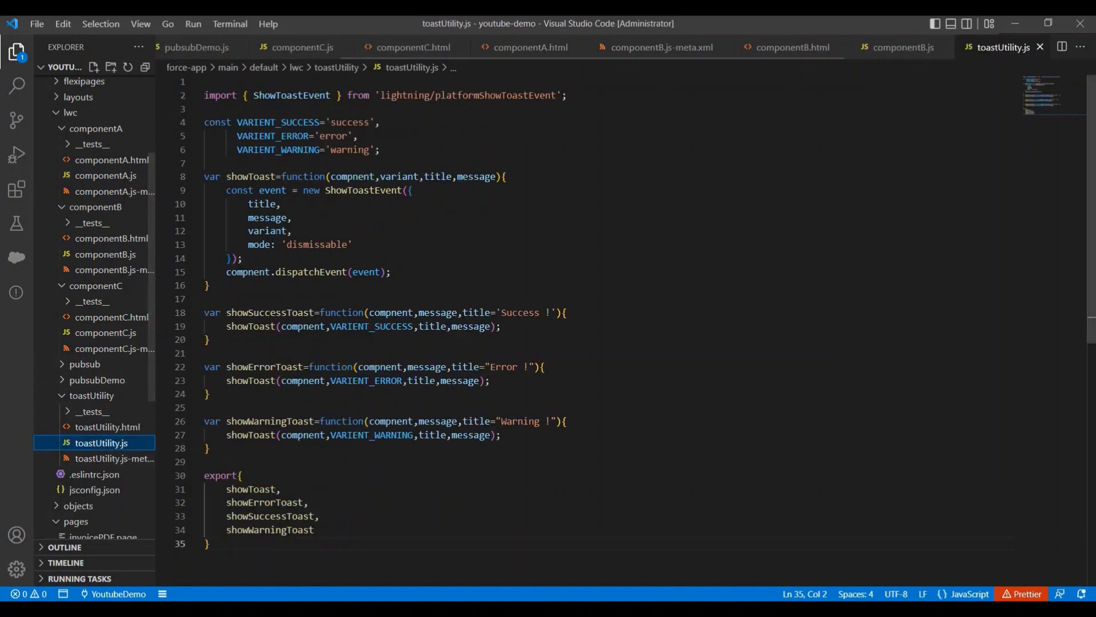
Select the exported showErrorToast, showSuccessToast and showWarningToast names in toastUtility.js for copying.
drag(225, 502, 315, 529)
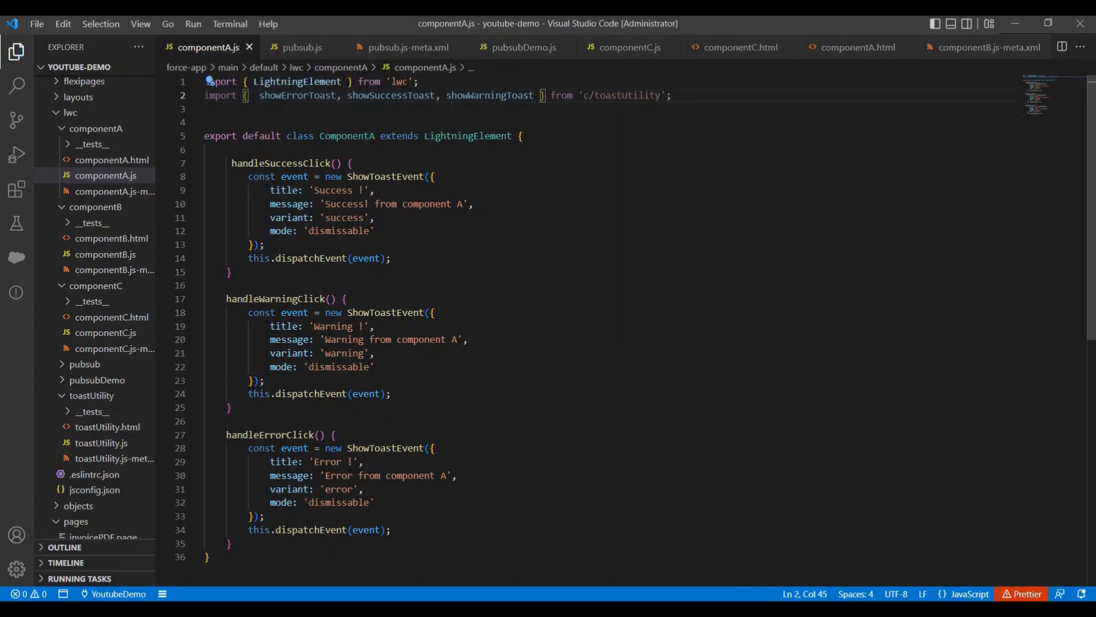
Write showSuccessToast(this,'Success! from component A'); in componentA's handleSuccessClick.
double_click(390, 95)
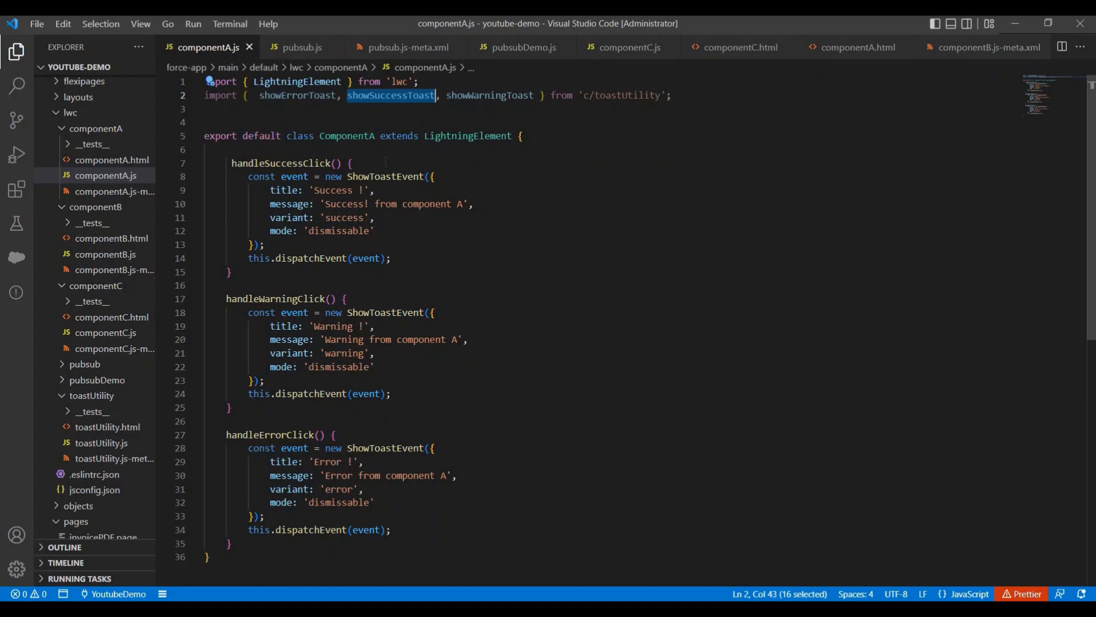
text(showSuccessToast)
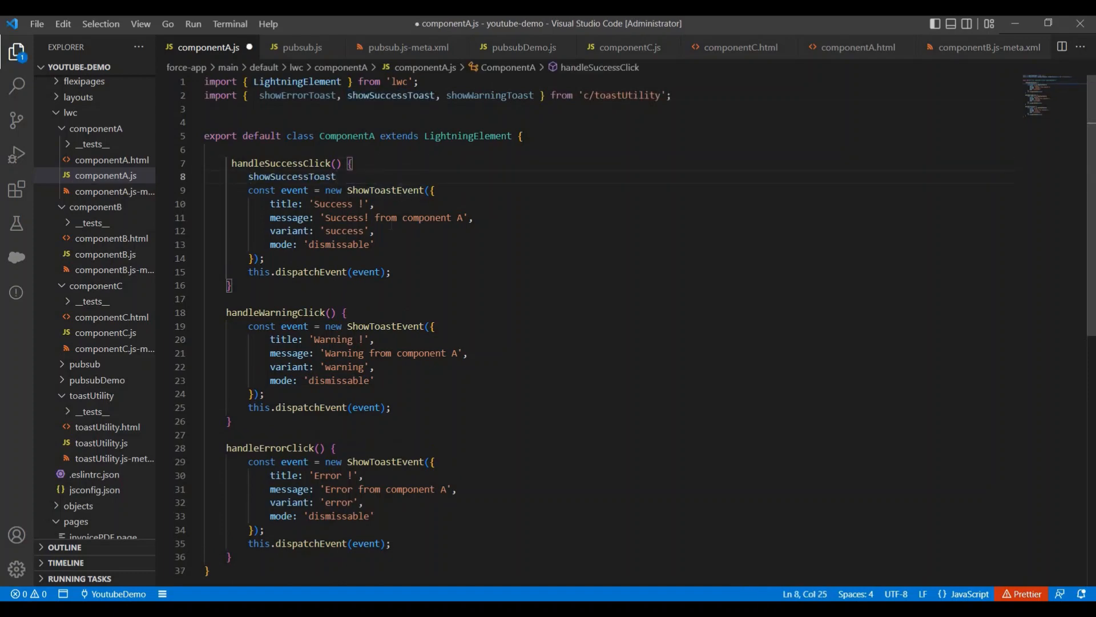
drag(325, 218, 453, 217)
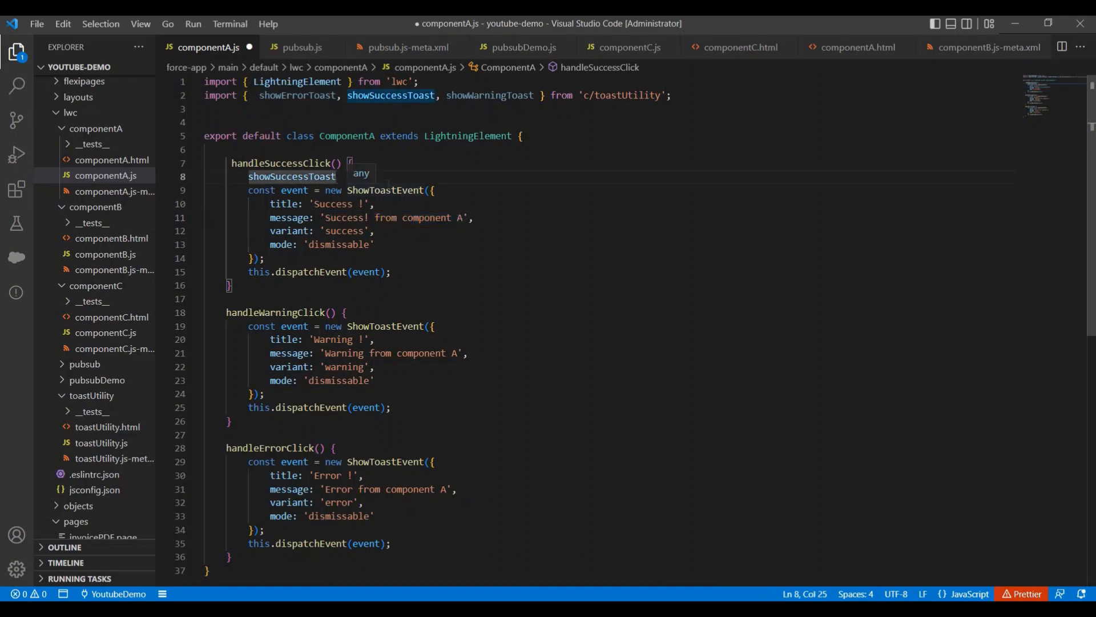
text((this)
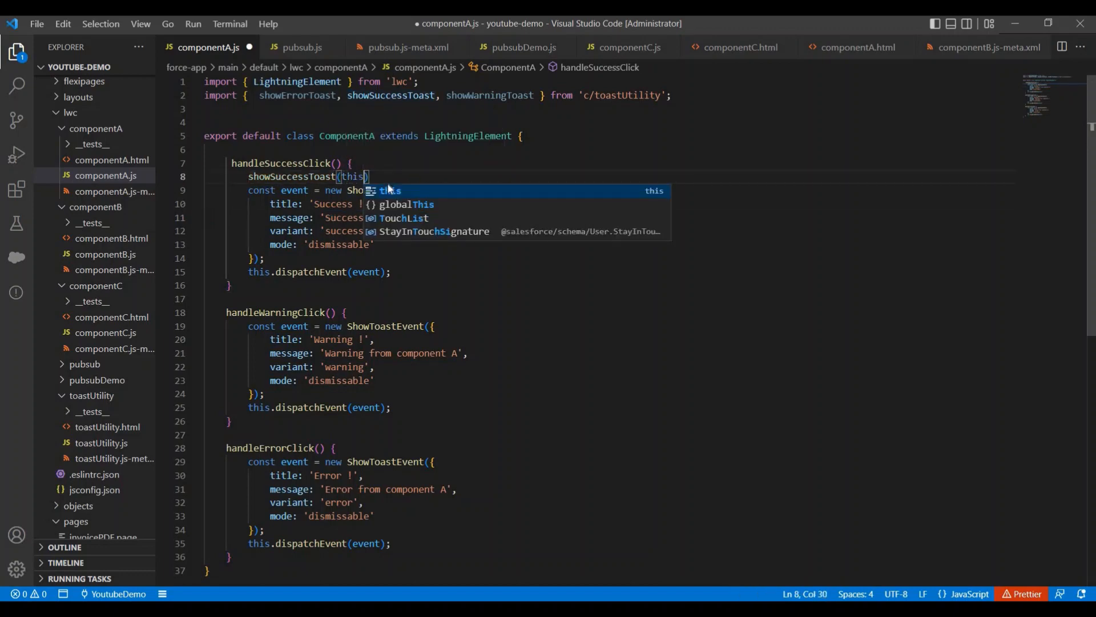
text(,)
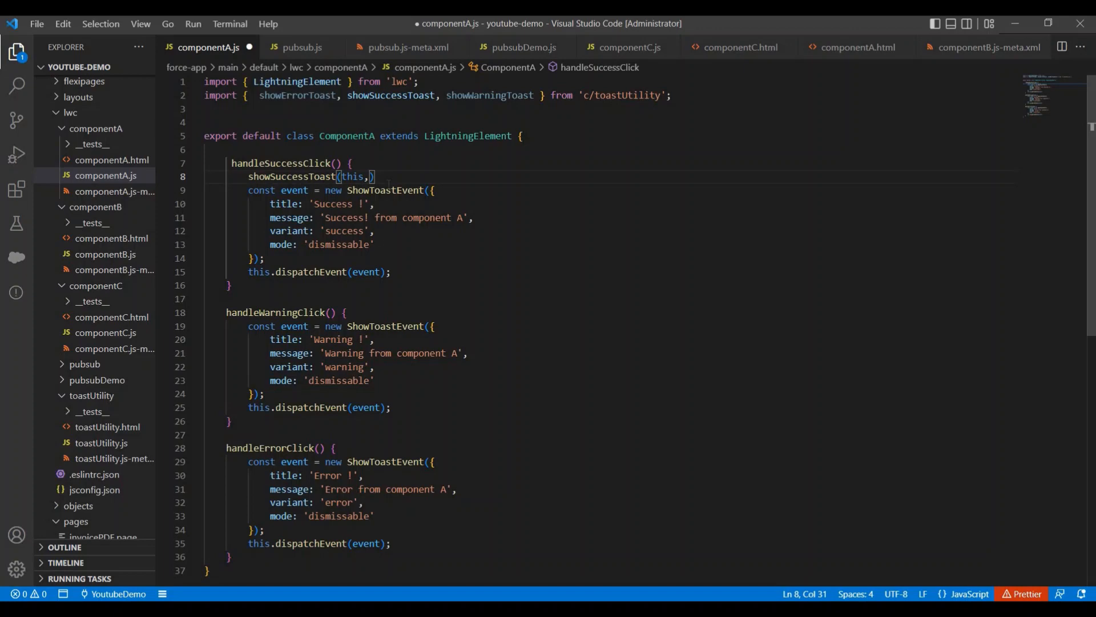
text('Success! from component A')
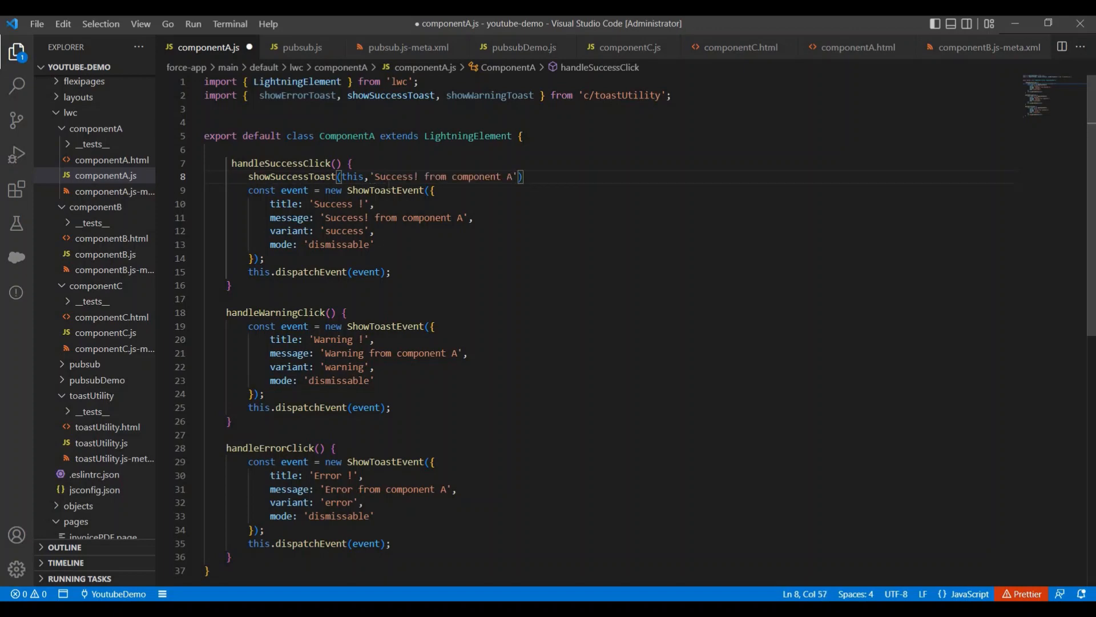
text(;)
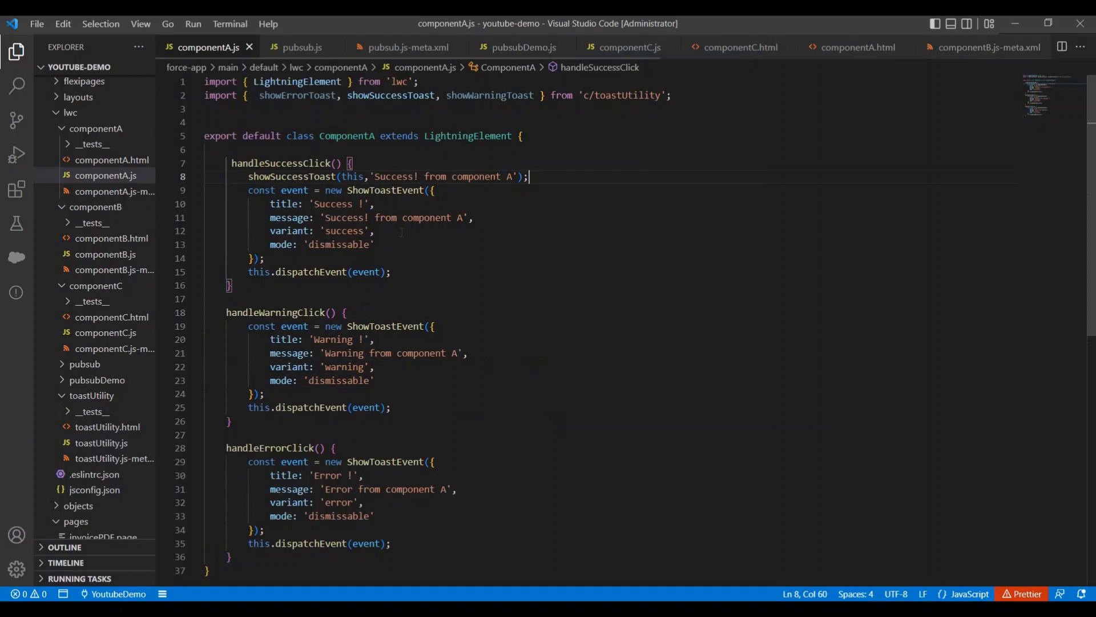
Remove the old toast event code from handleSuccessClick and save componentA.js.
drag(439, 190, 390, 271)
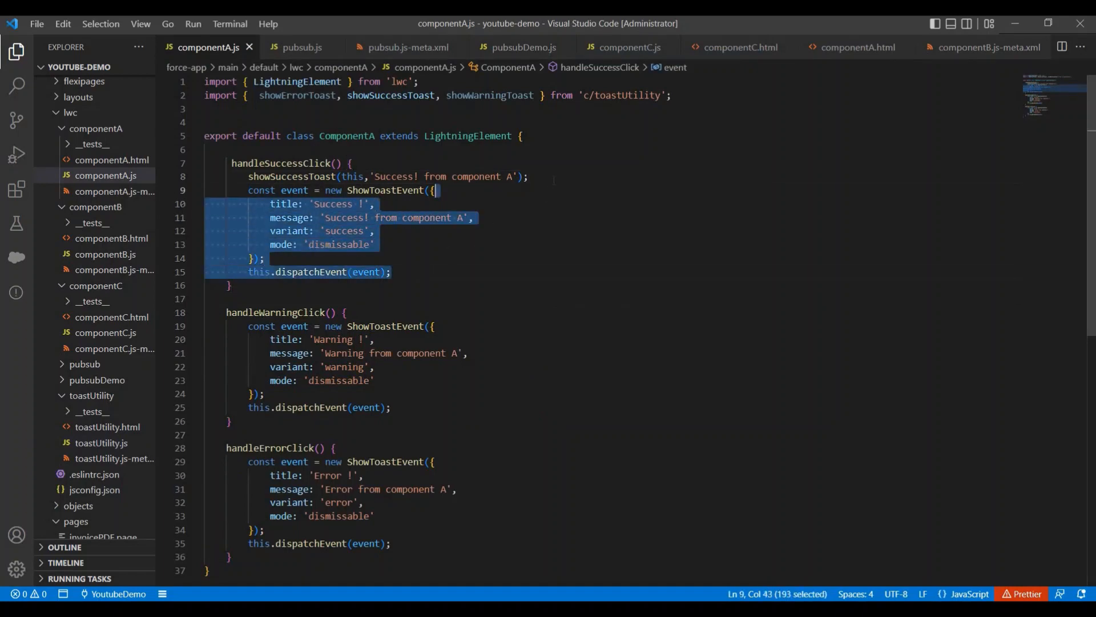
key(Delete)
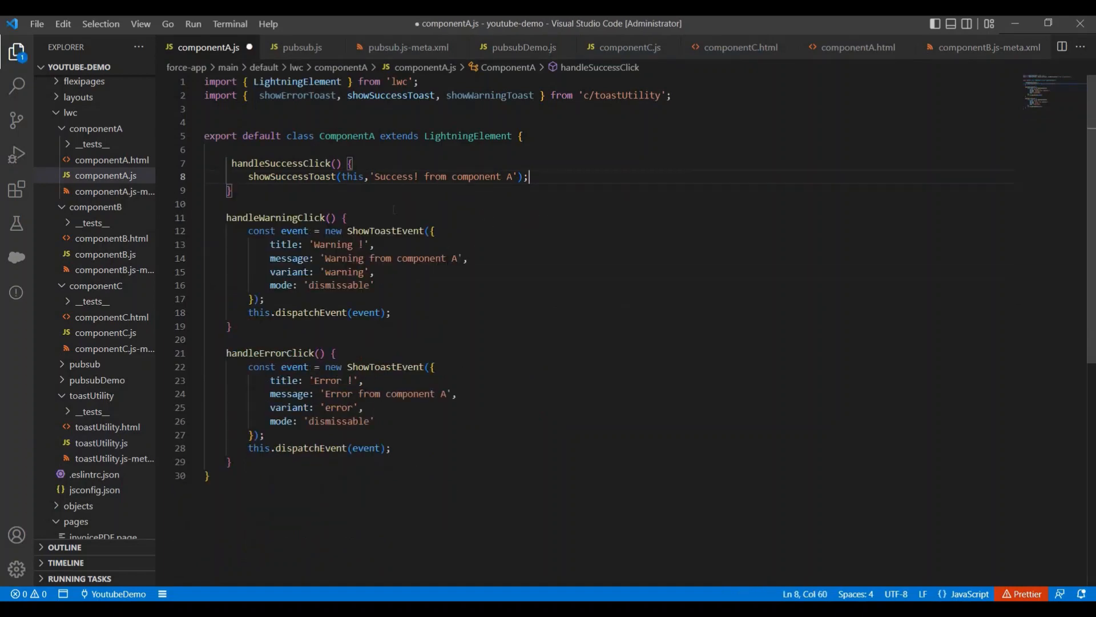
key(ctrl+s)
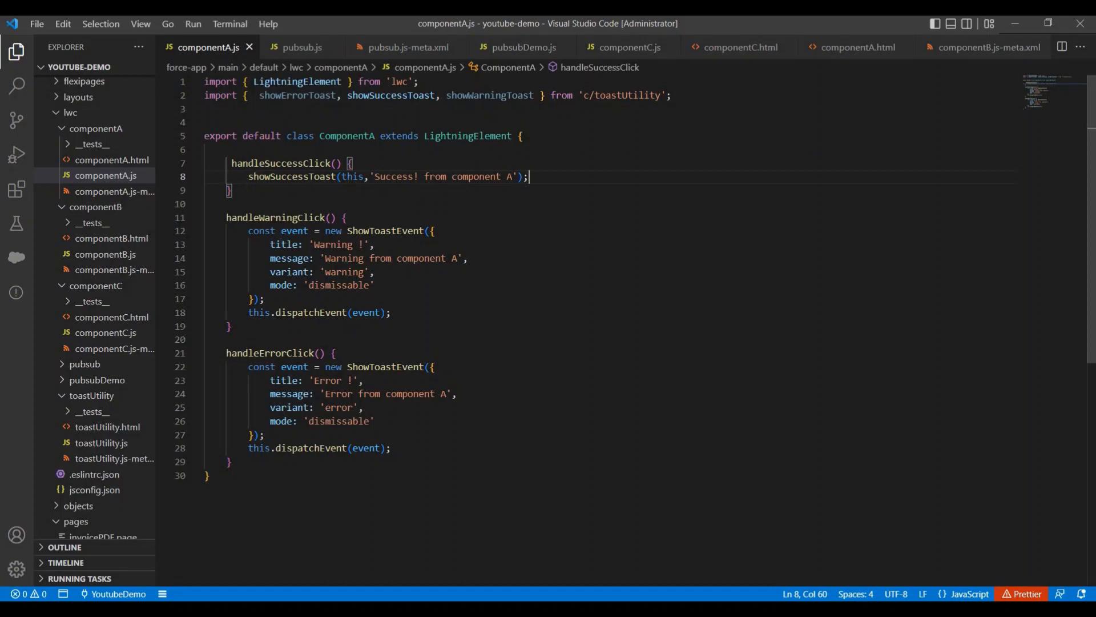
double_click(296, 95)
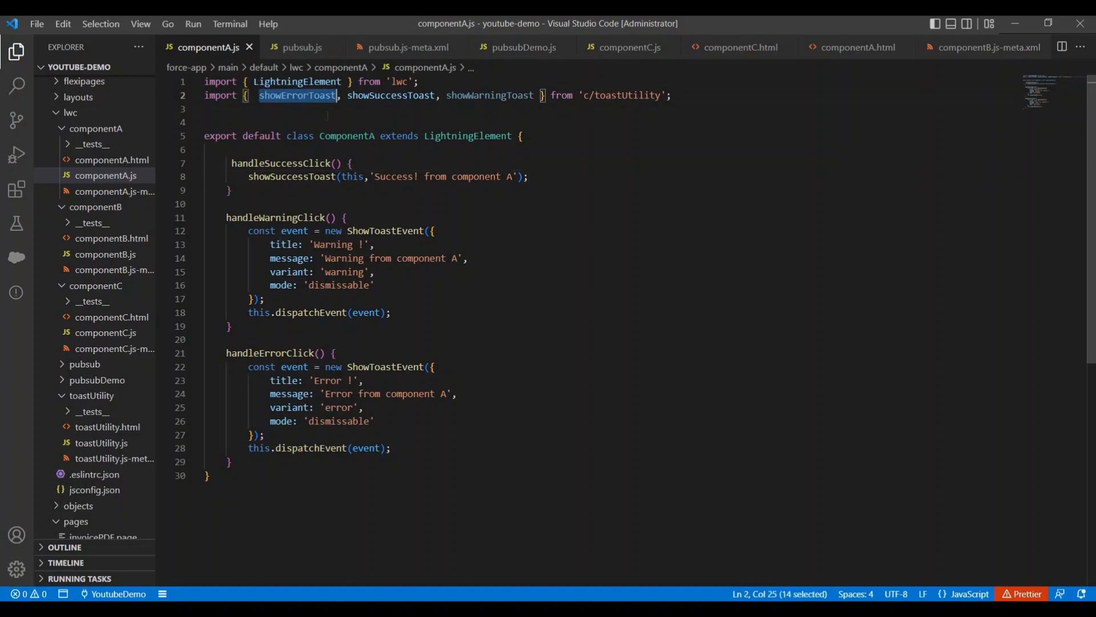
Replace componentA's error and warning handlers with showErrorToast(this,'Error from component A') and showWarningToast(this,'Warning from component A');.
text(showErrorToast())
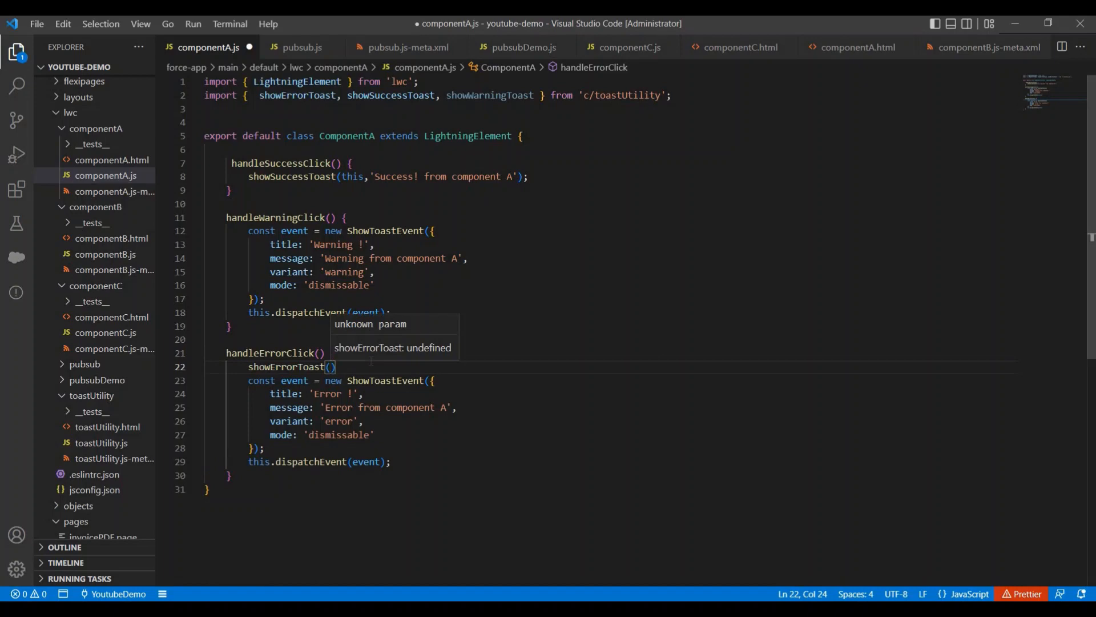
text(this,)
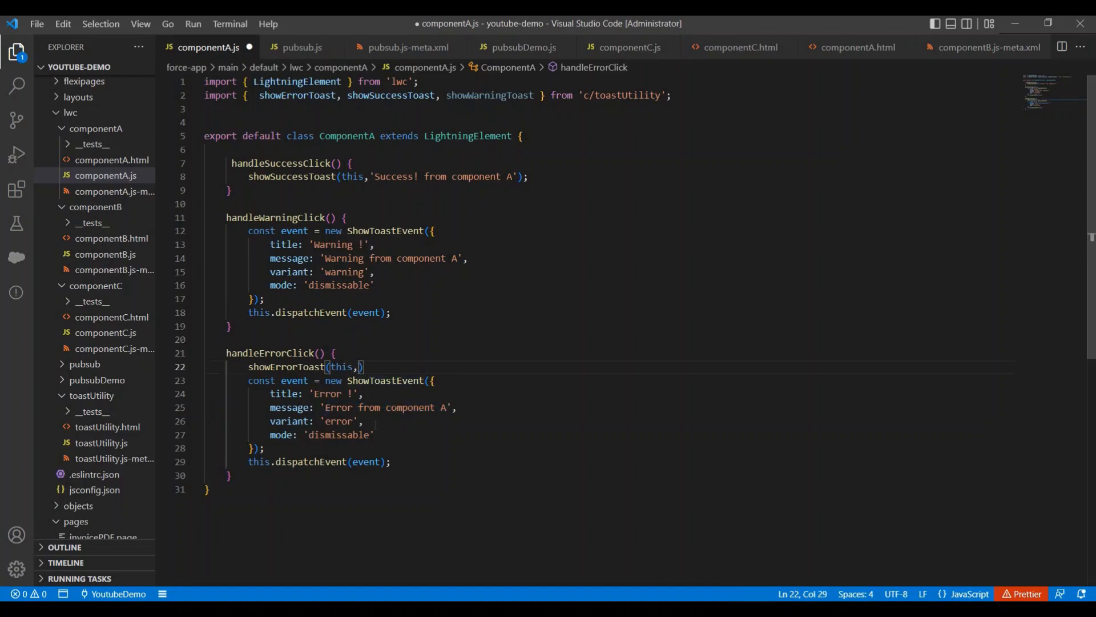
text('Error from component A')
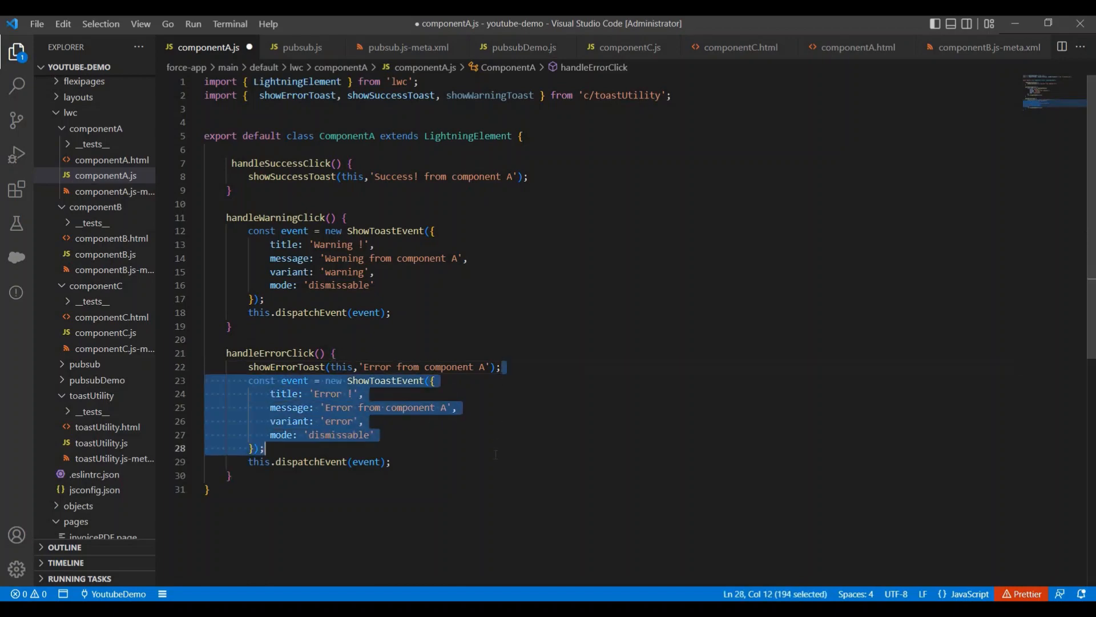
key(Delete)
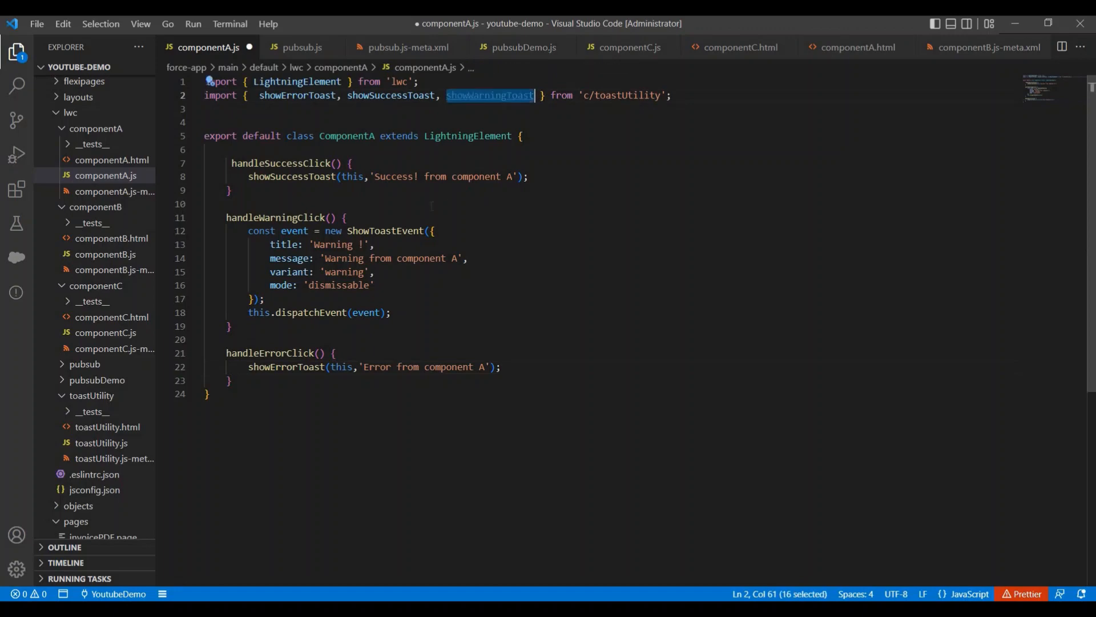
text(showWarningToast)
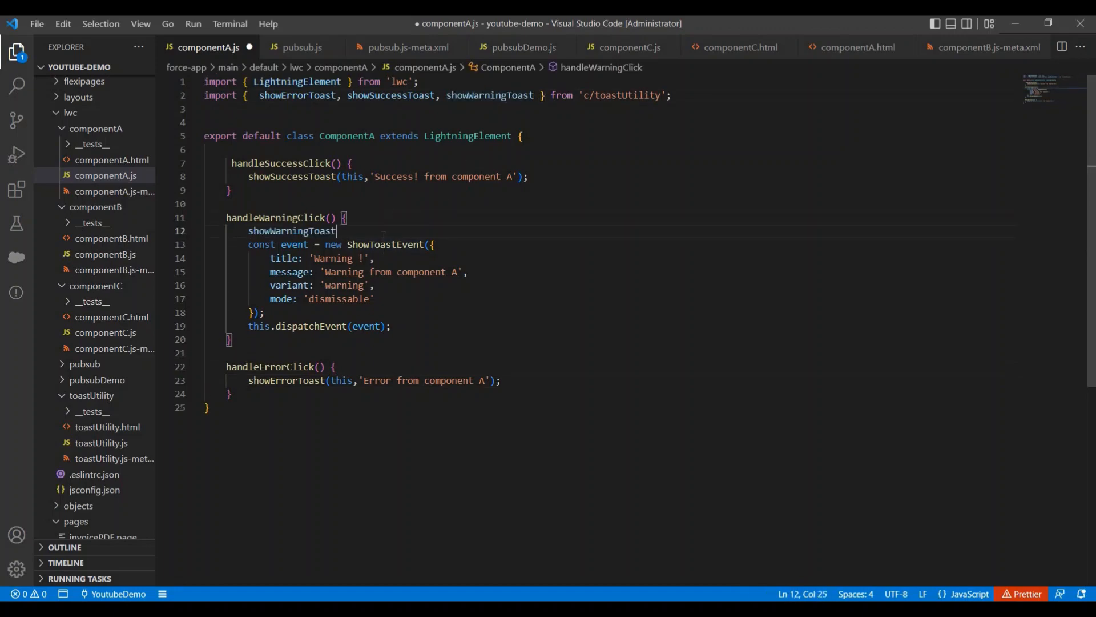
text(()
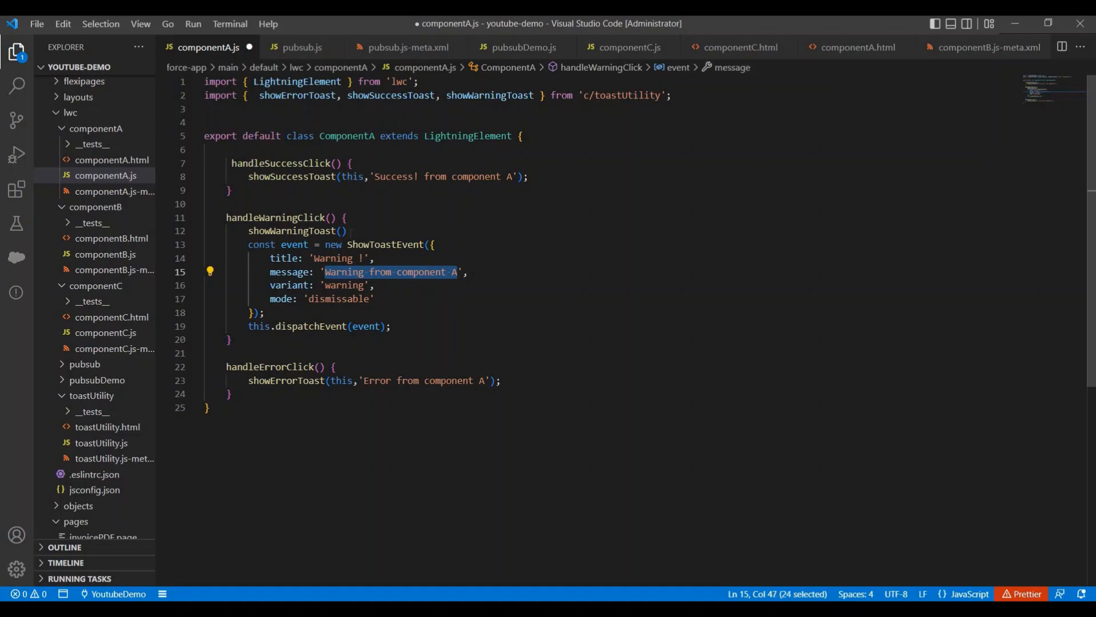
text(ths)
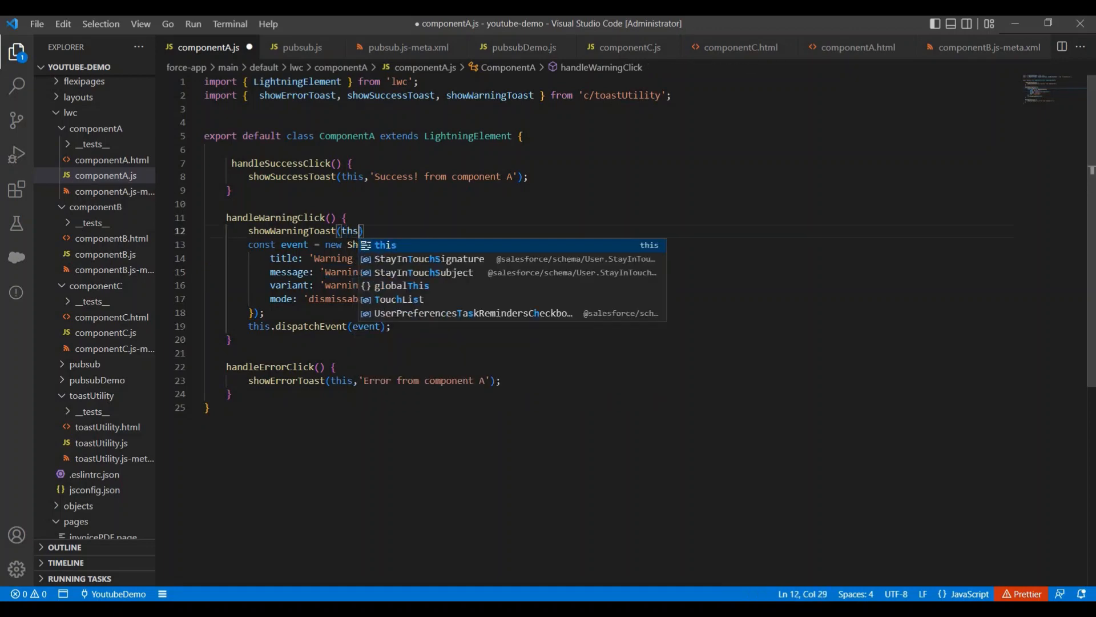
text(is,)
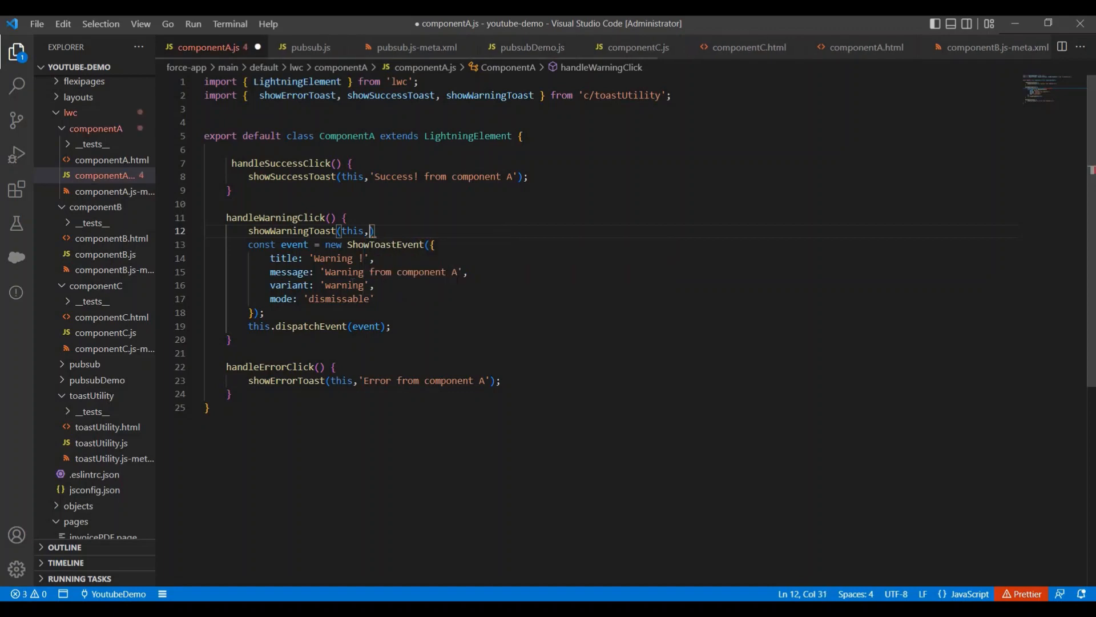
text('Warning from component A')
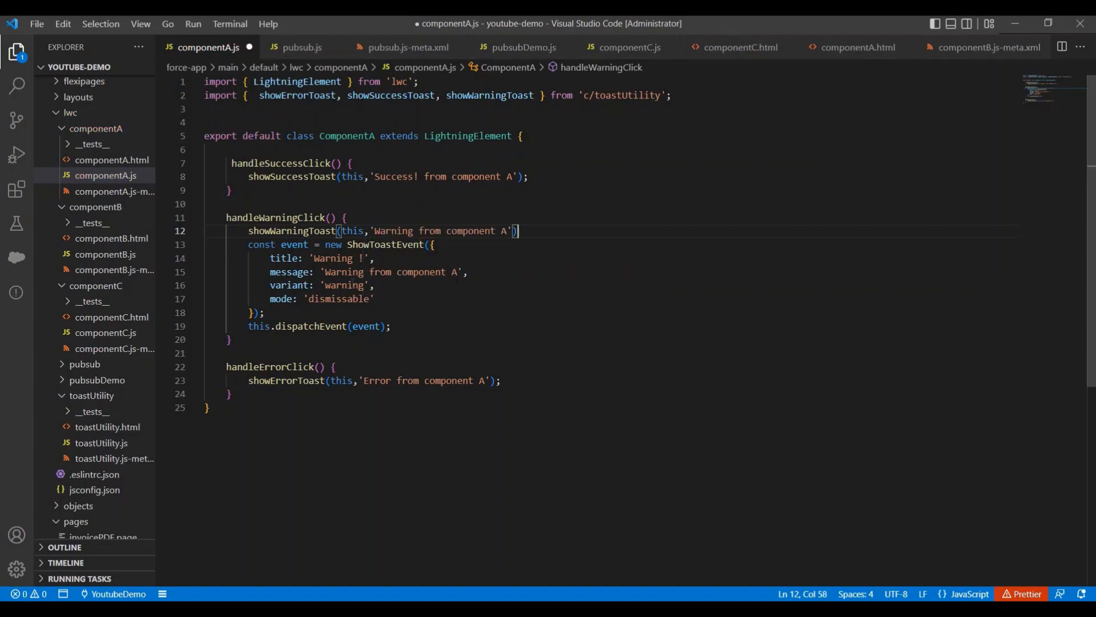
text(;)
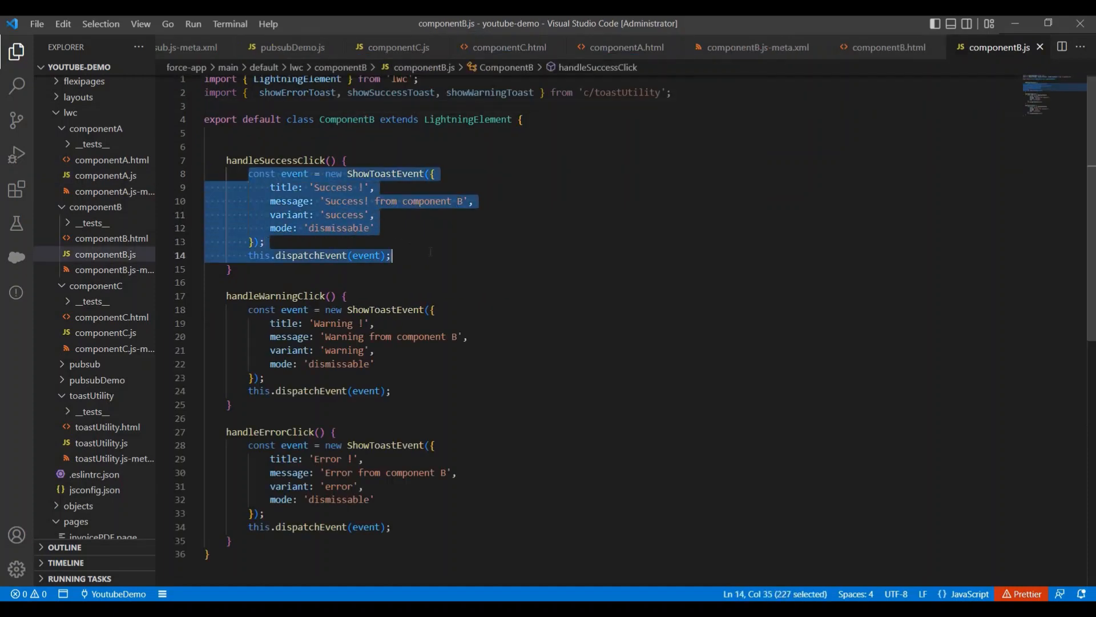
Rewrite componentB's success and error handlers as showSuccessToast and showErrorToast(this,'Error from component B') calls, then deploy both component folders to the org.
text(showSuccessToast(this,'Success! from component A');)
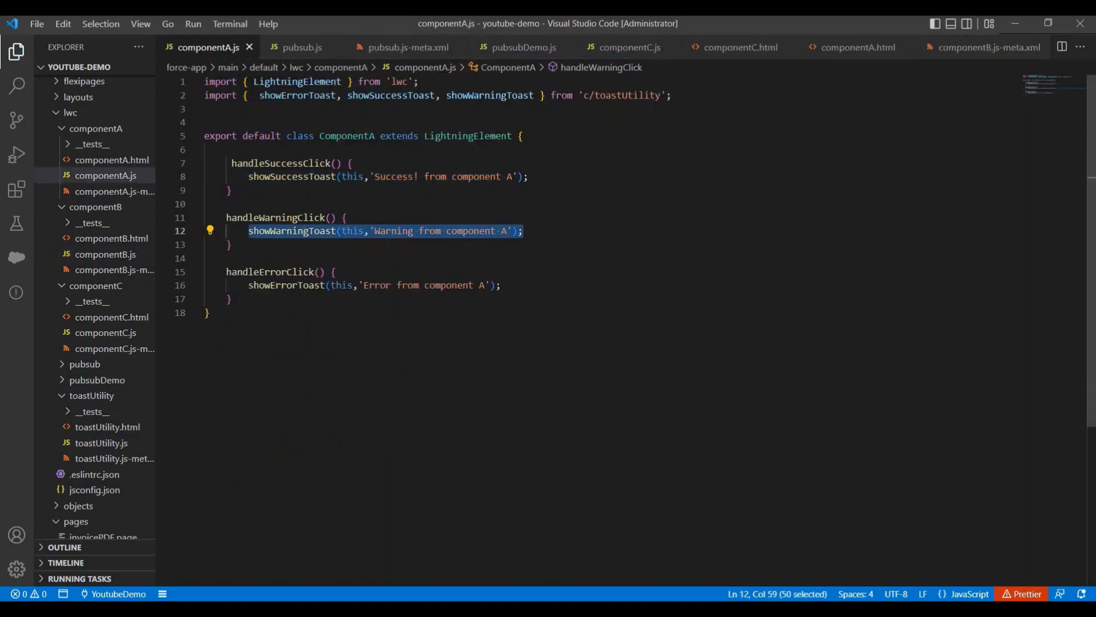
click(999, 47)
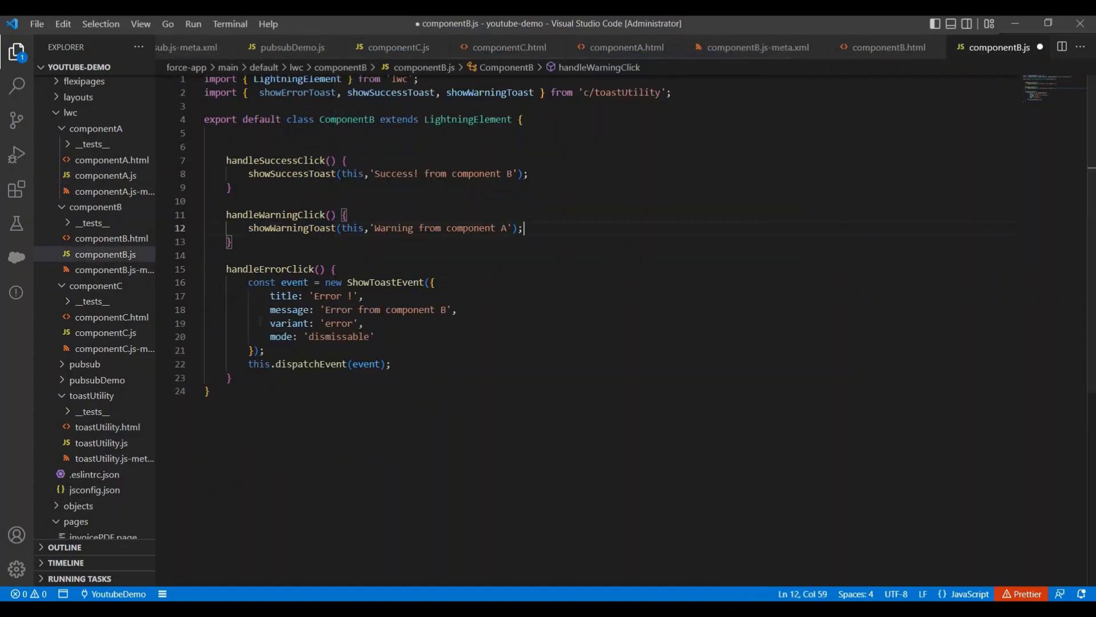
drag(248, 282, 389, 364)
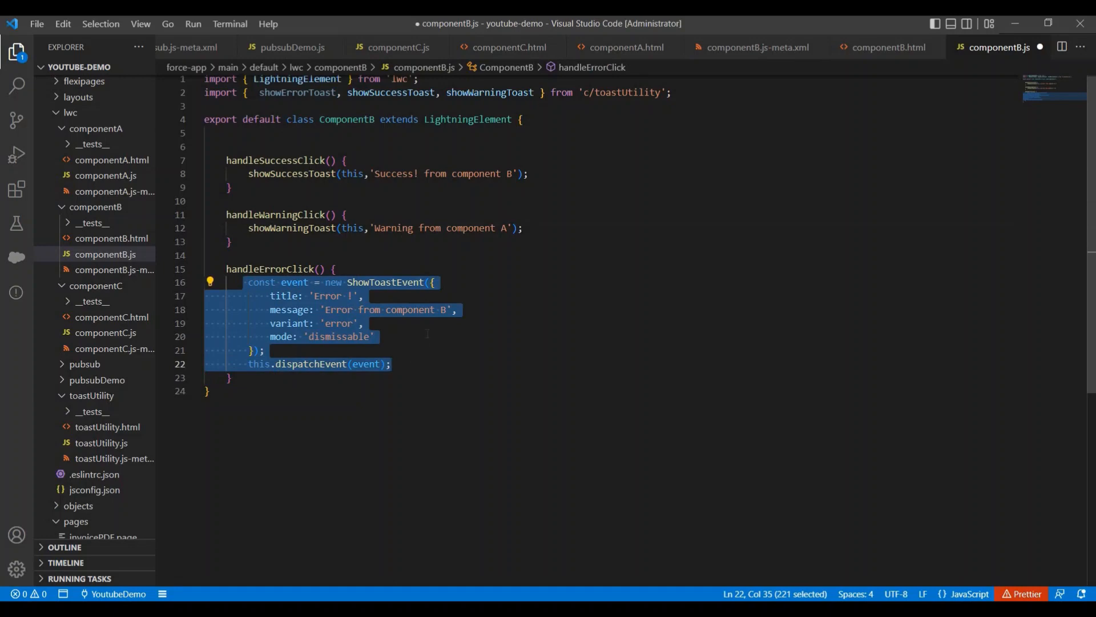
text(showErrorToast(this,'Error from component B');)
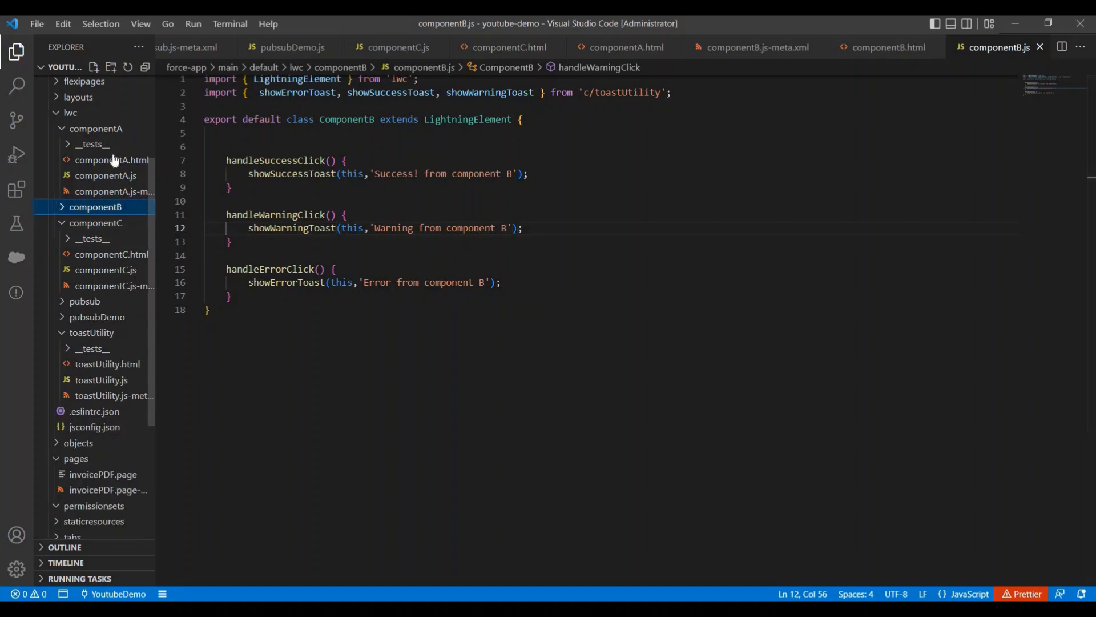
right_click(96, 128)
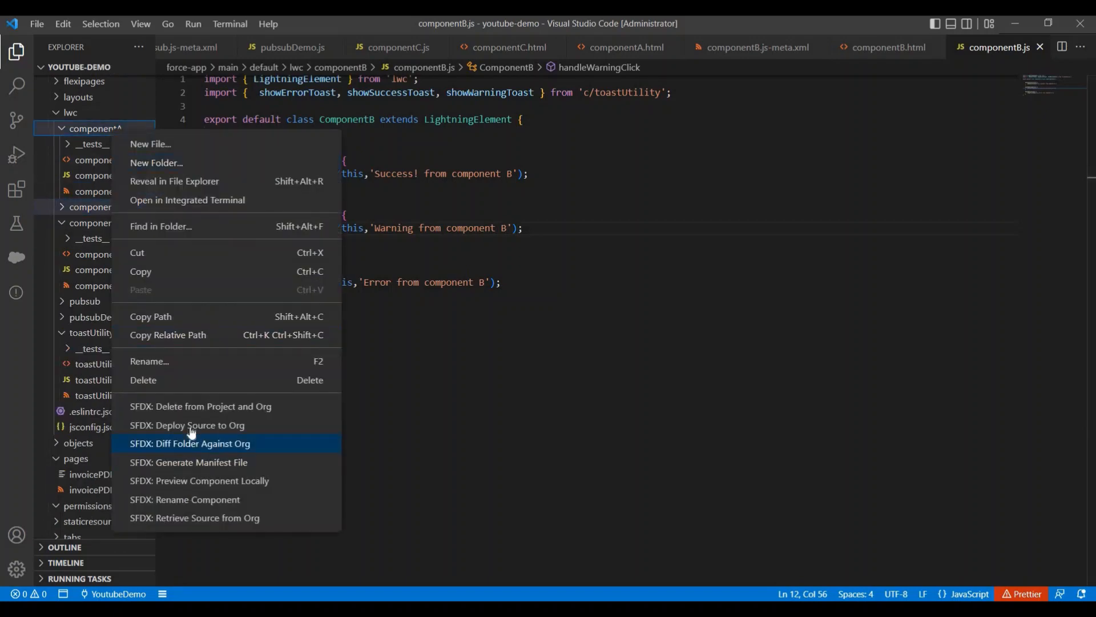
click(187, 424)
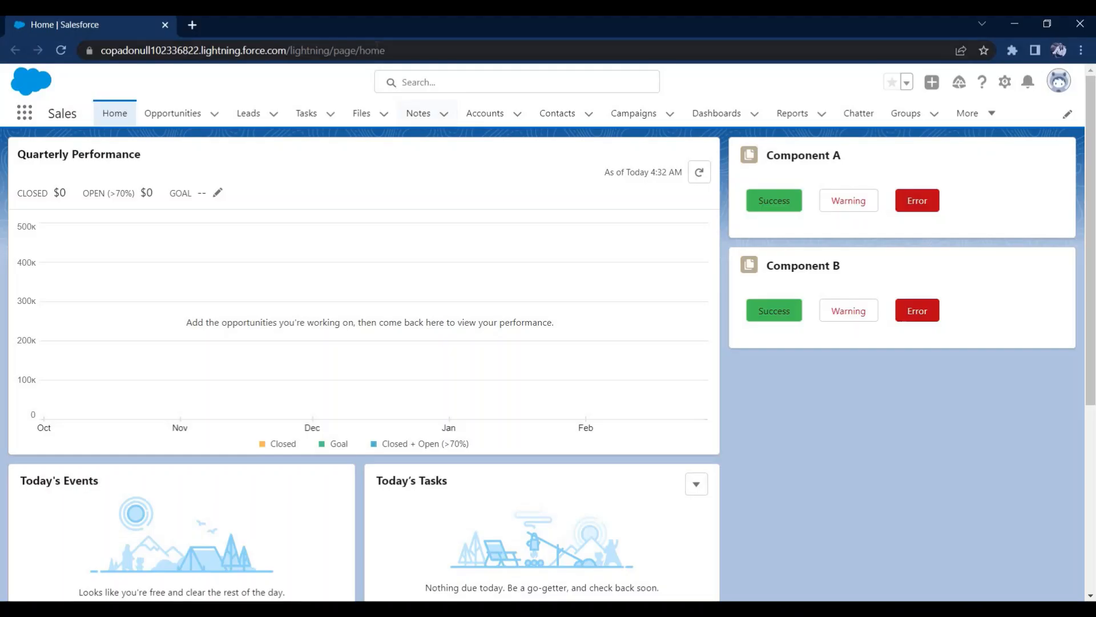
Reload the home page and fire Component A's success and error toasts and Component B's error toast.
click(60, 50)
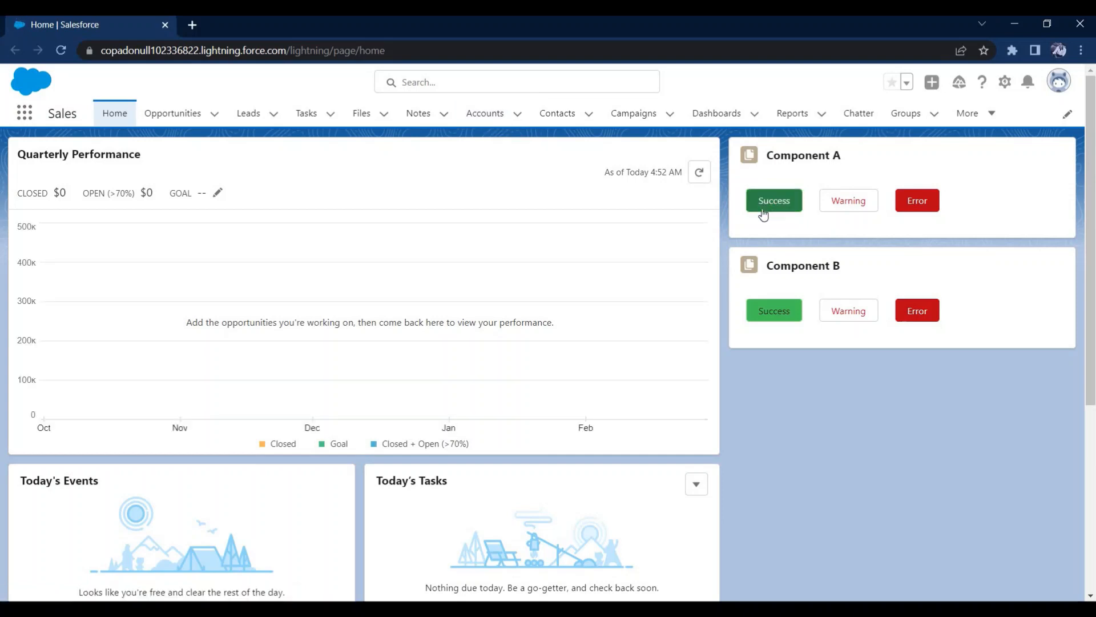
click(773, 201)
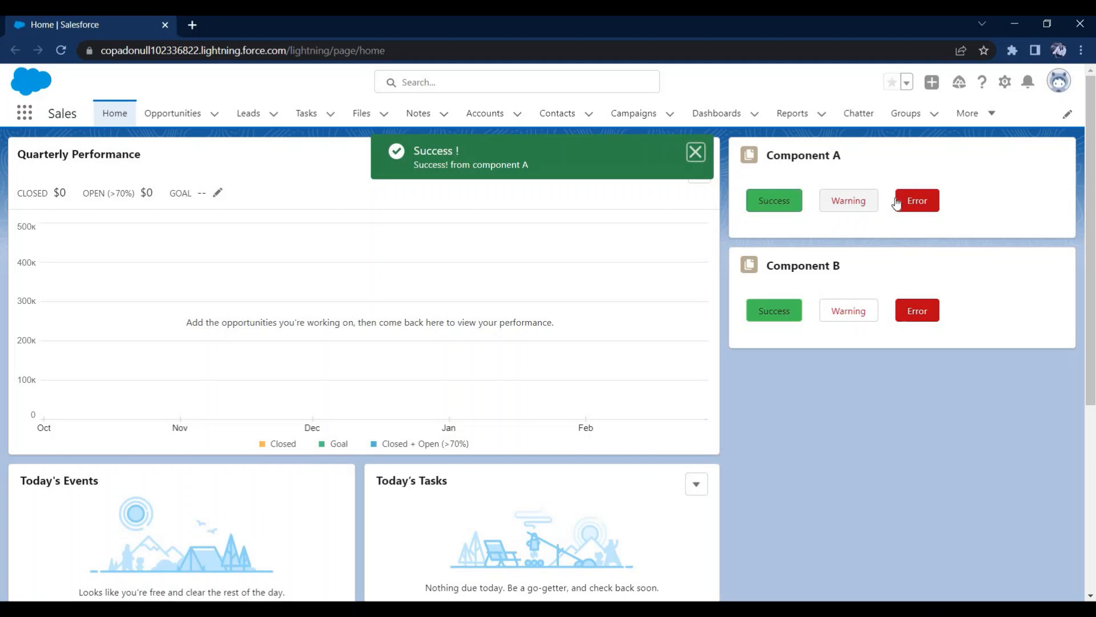
click(915, 200)
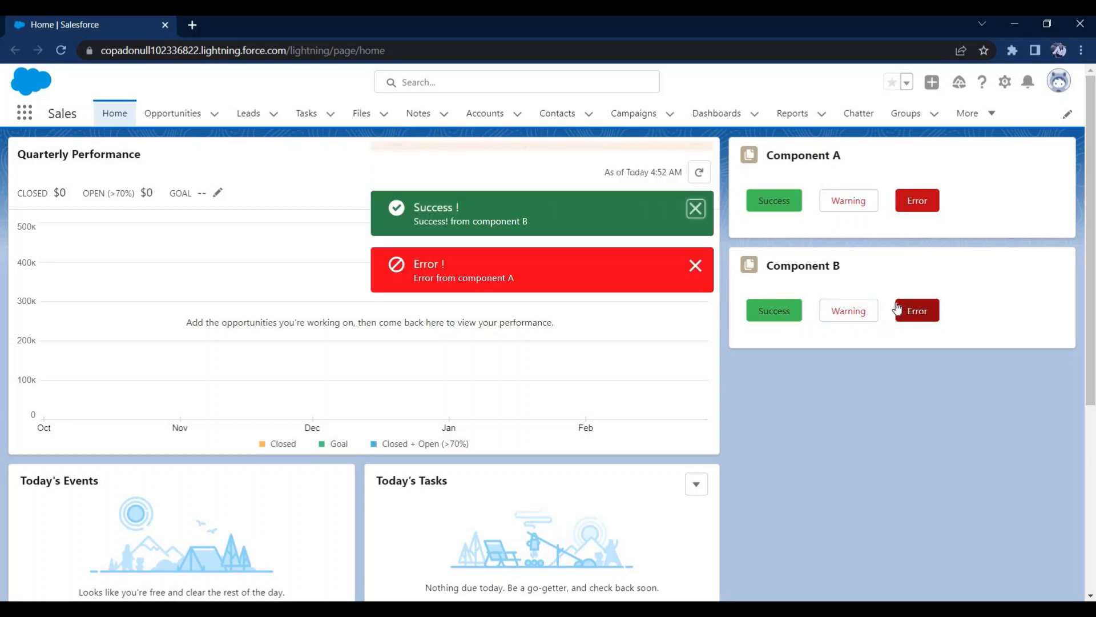
click(916, 309)
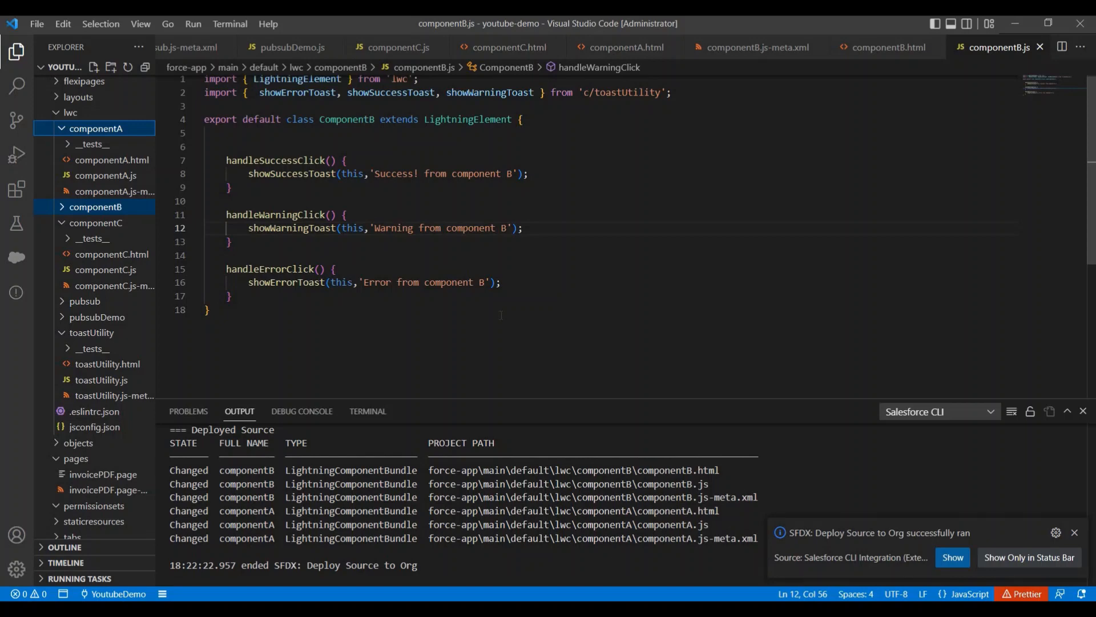
click(1075, 532)
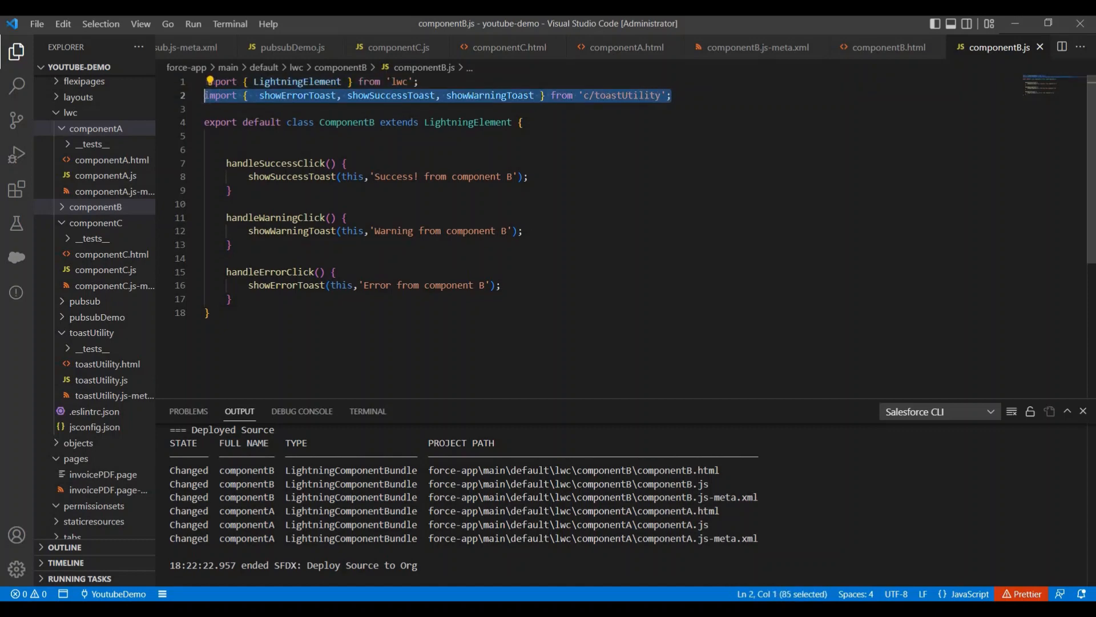
double_click(292, 176)
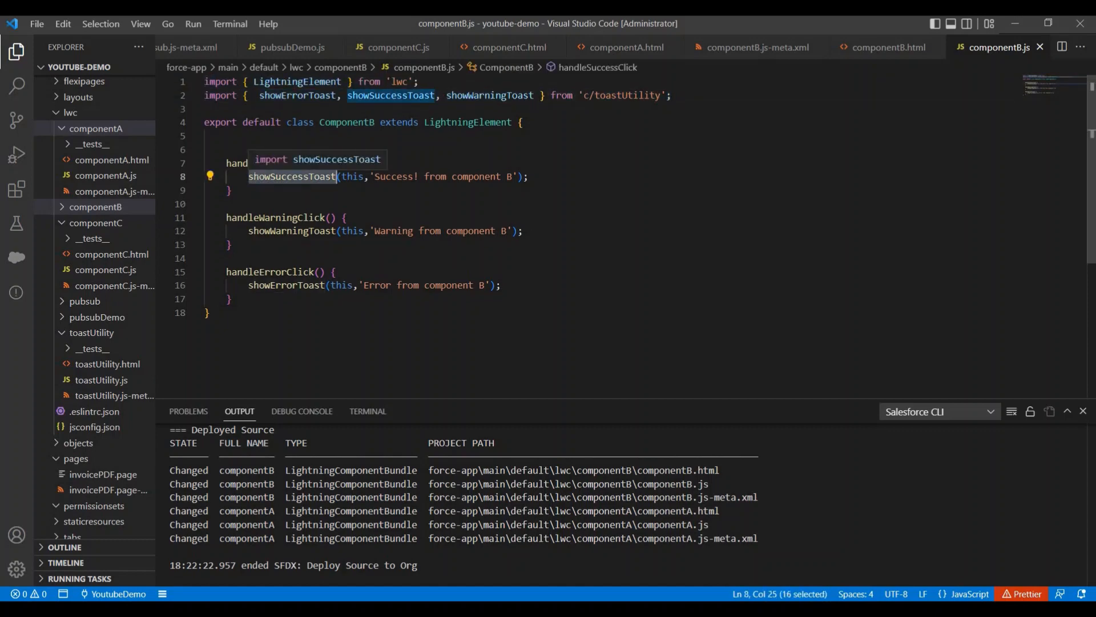